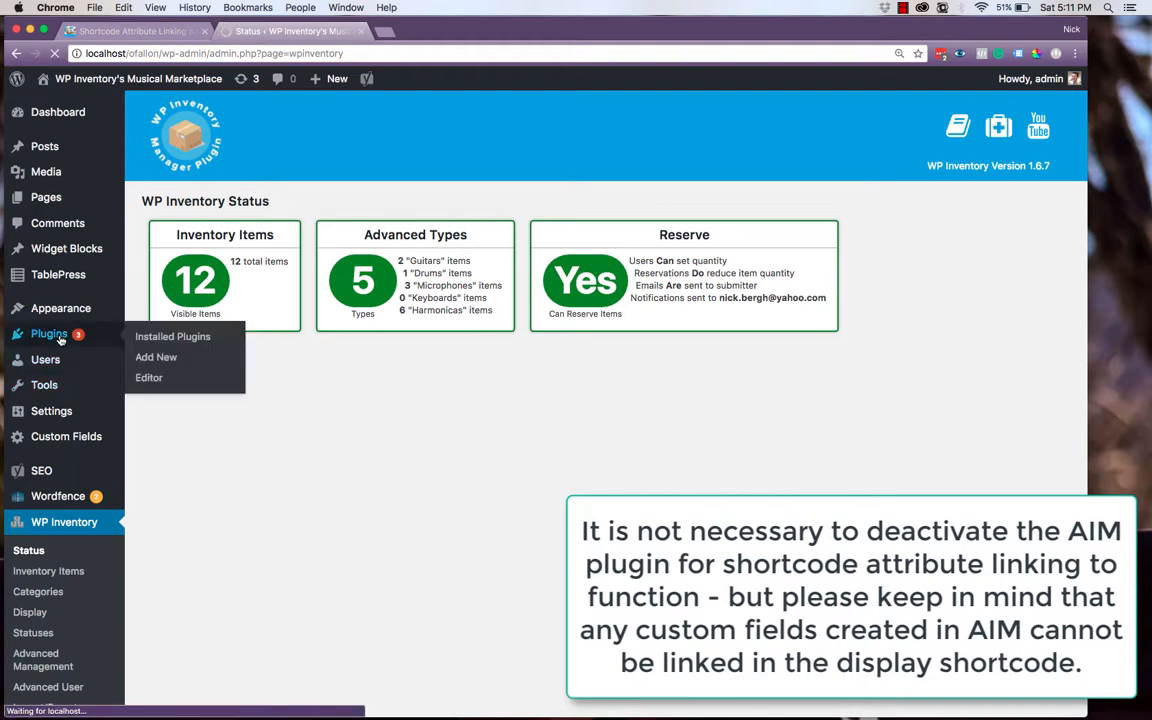
Deactivate the WP Inventory Advanced Inventory Manager Add On in the Installed Plugins list.
left_click(172, 336)
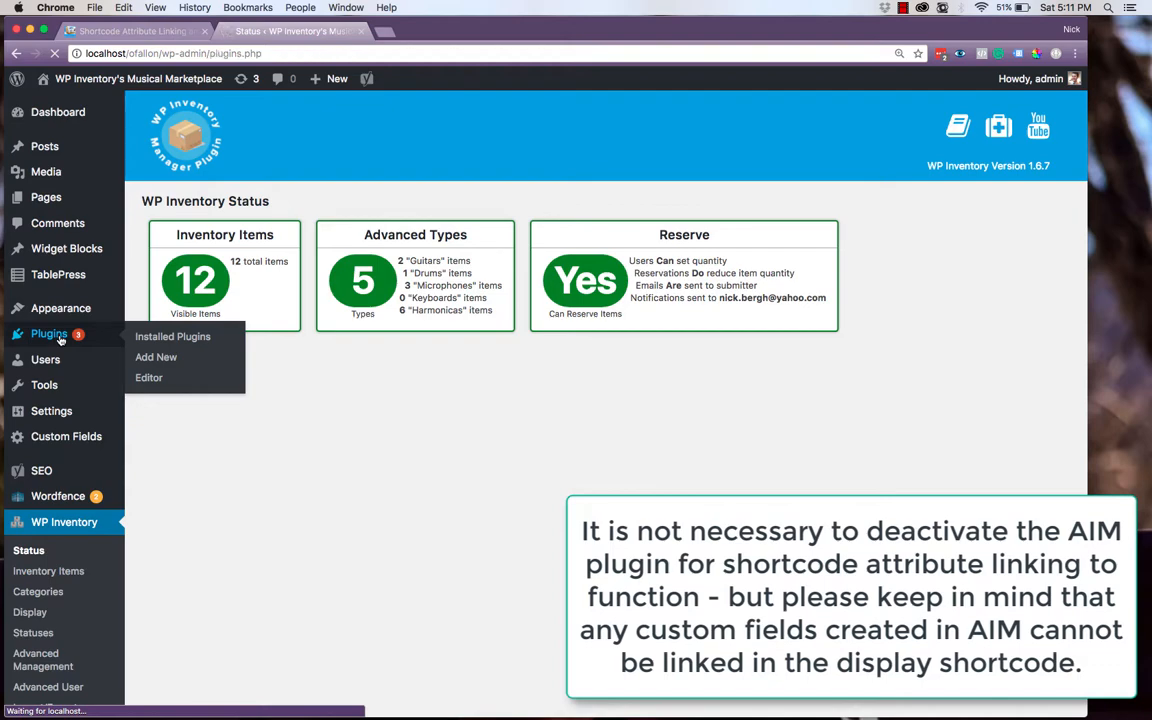
left_click(172, 336)
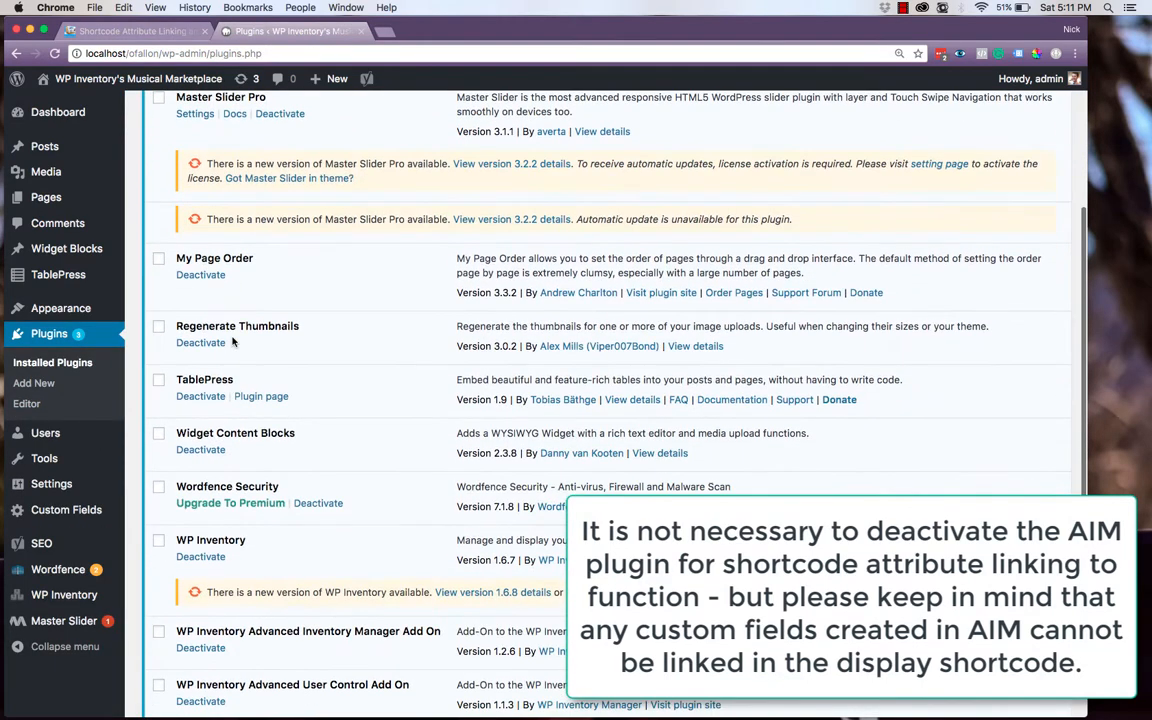
scroll("down", 3)
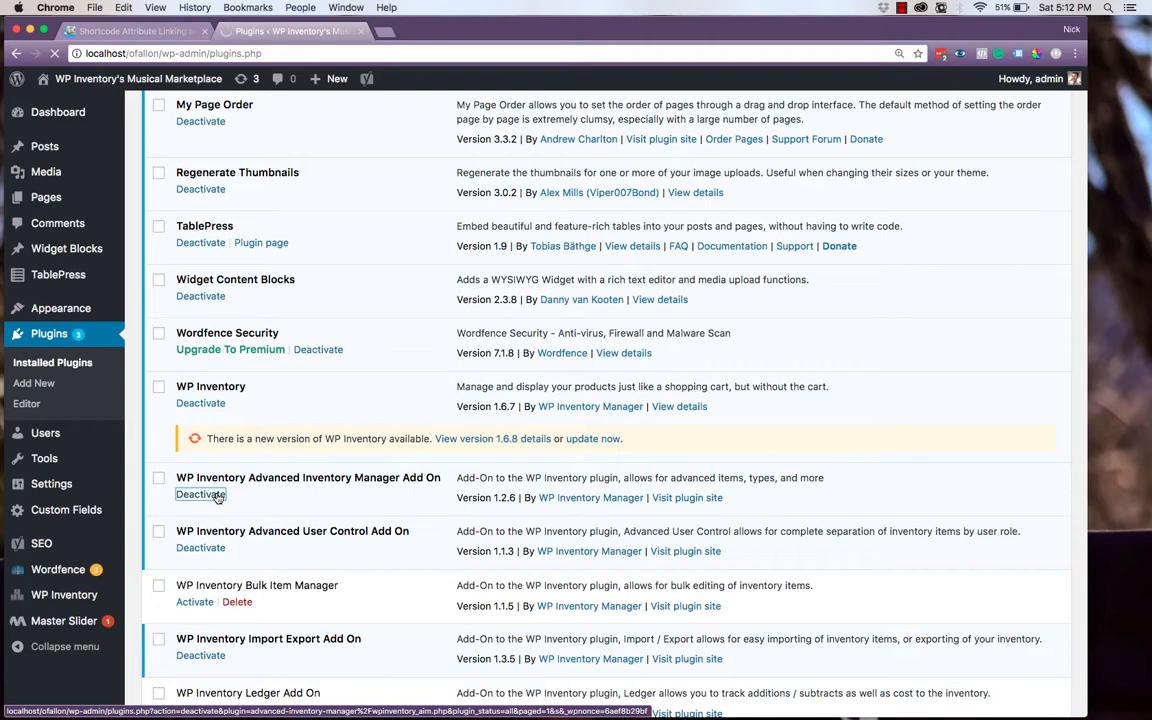
left_click(200, 494)
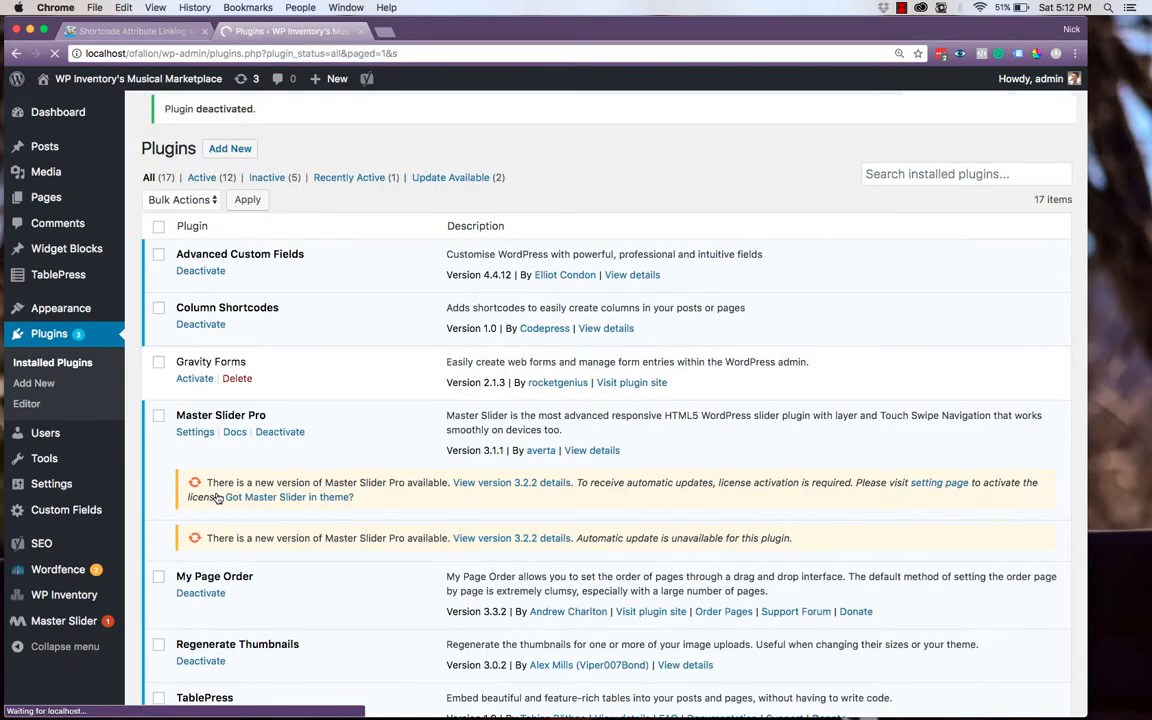
scroll("down", 3)
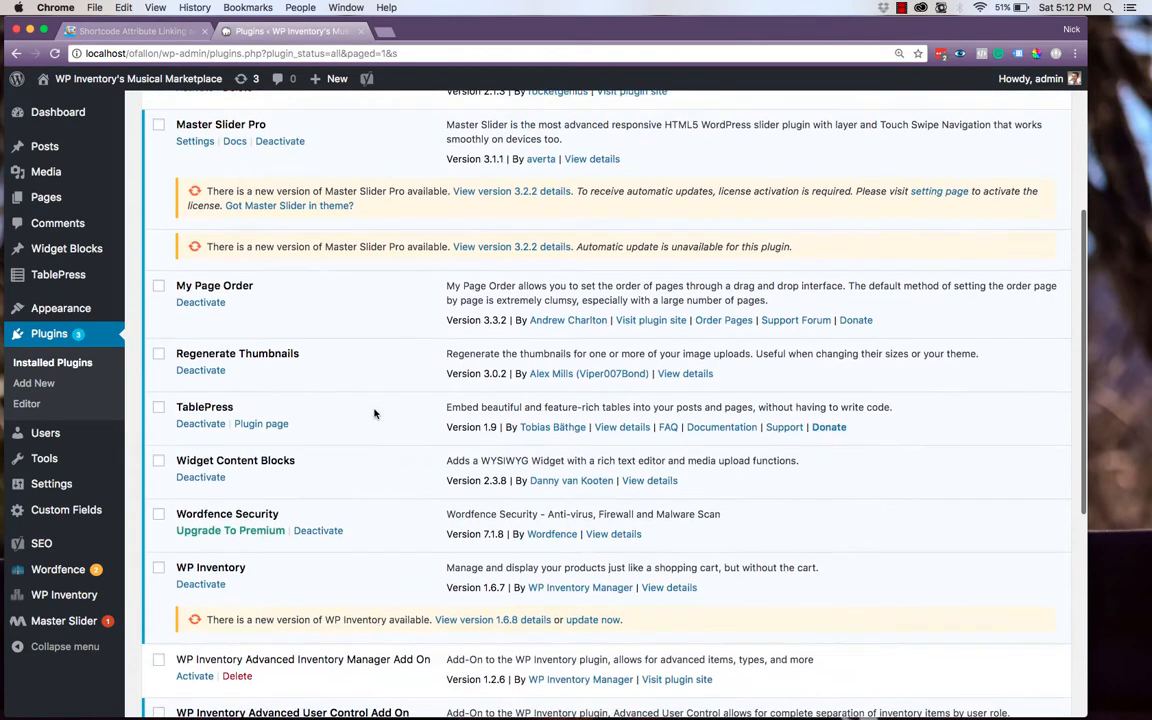
scroll("down", 3)
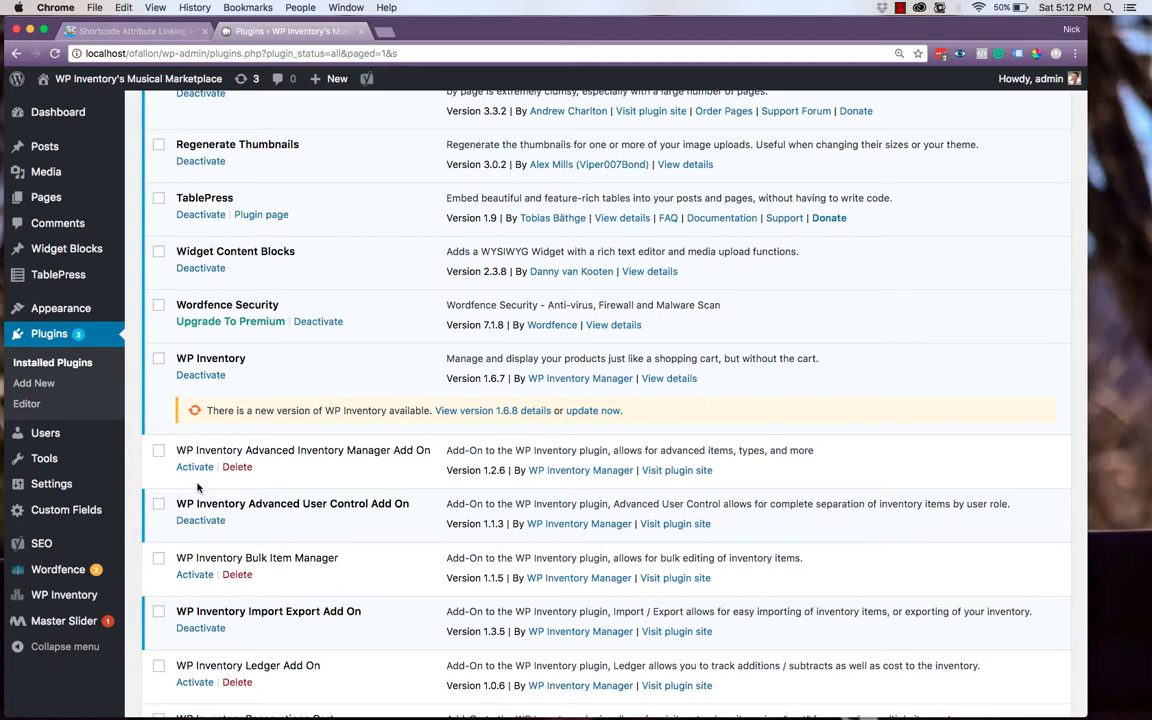
View the Product Inventory page live and scroll through its instruments, microphones and harmonicas.
left_click(64, 594)
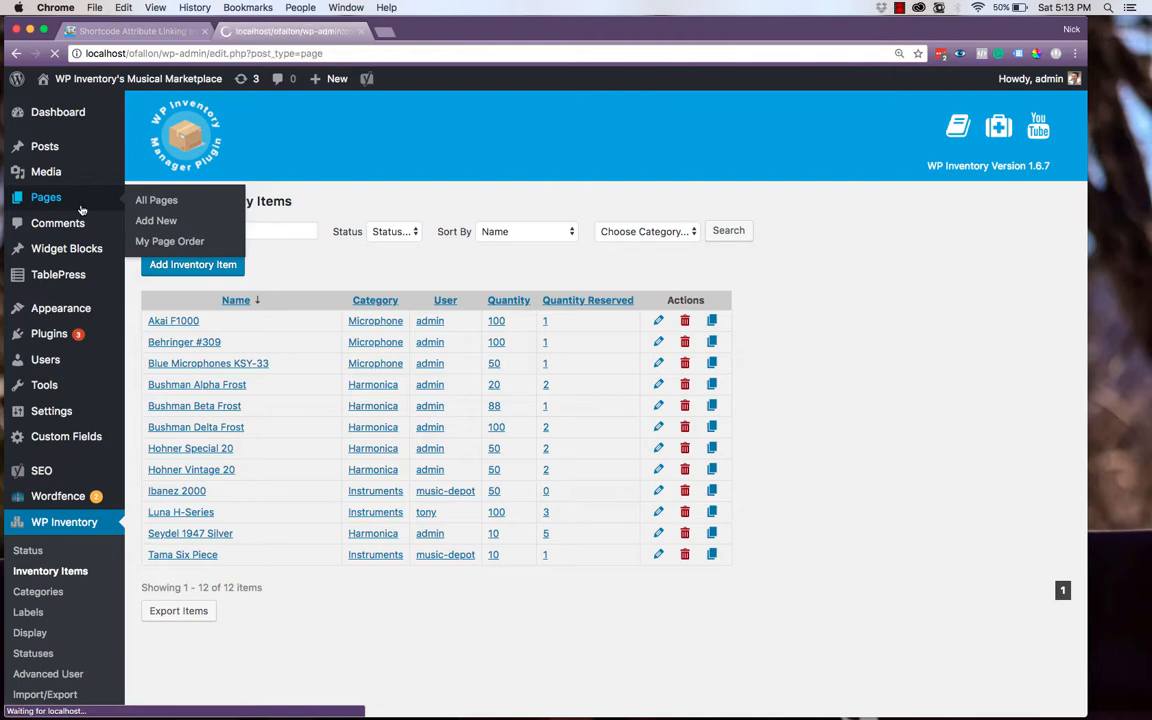
left_click(156, 200)
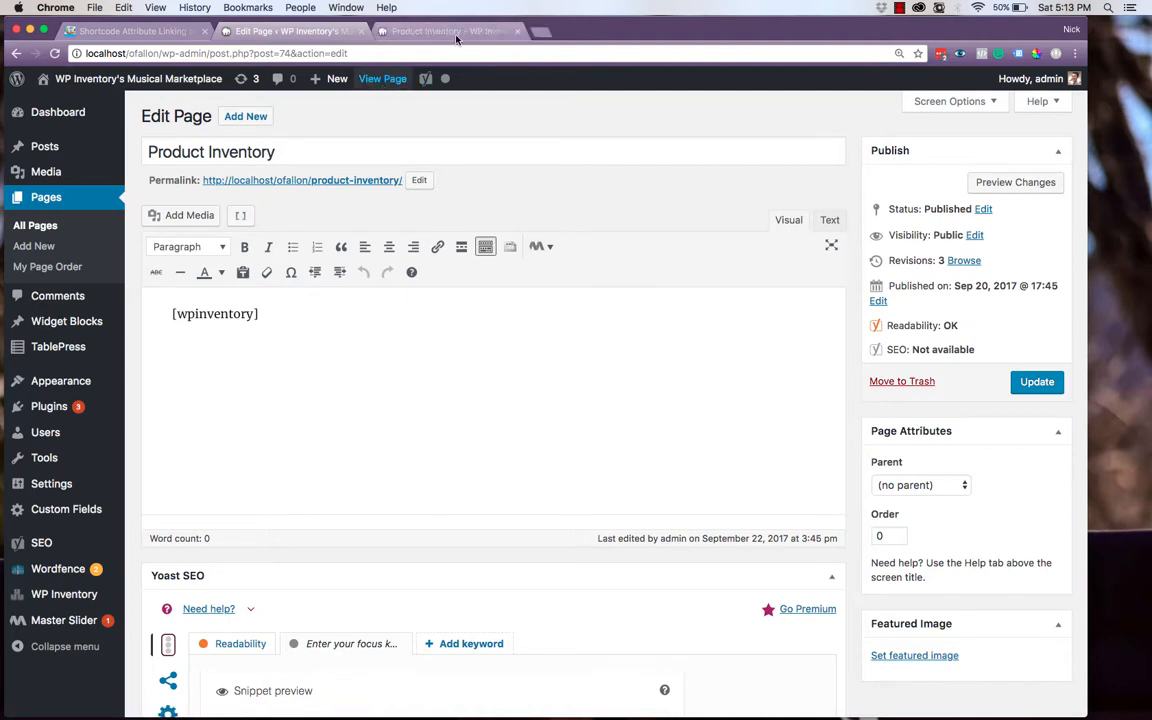
left_click(448, 31)
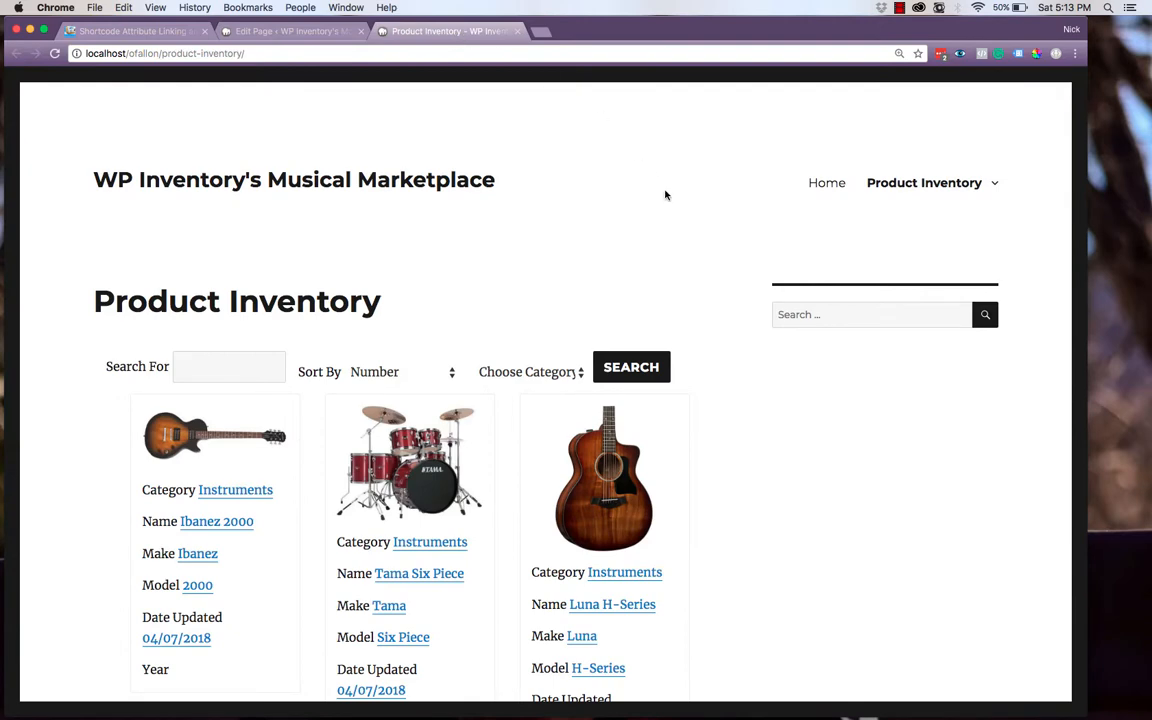
scroll("down", 3)
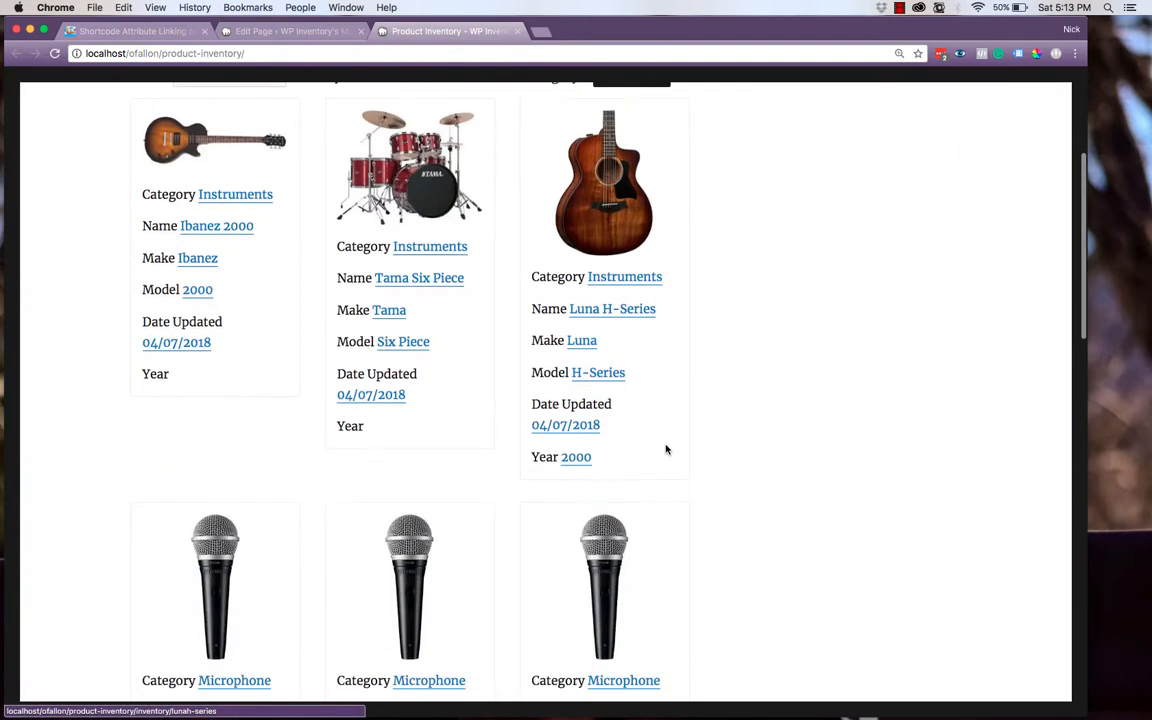
scroll("down", 3)
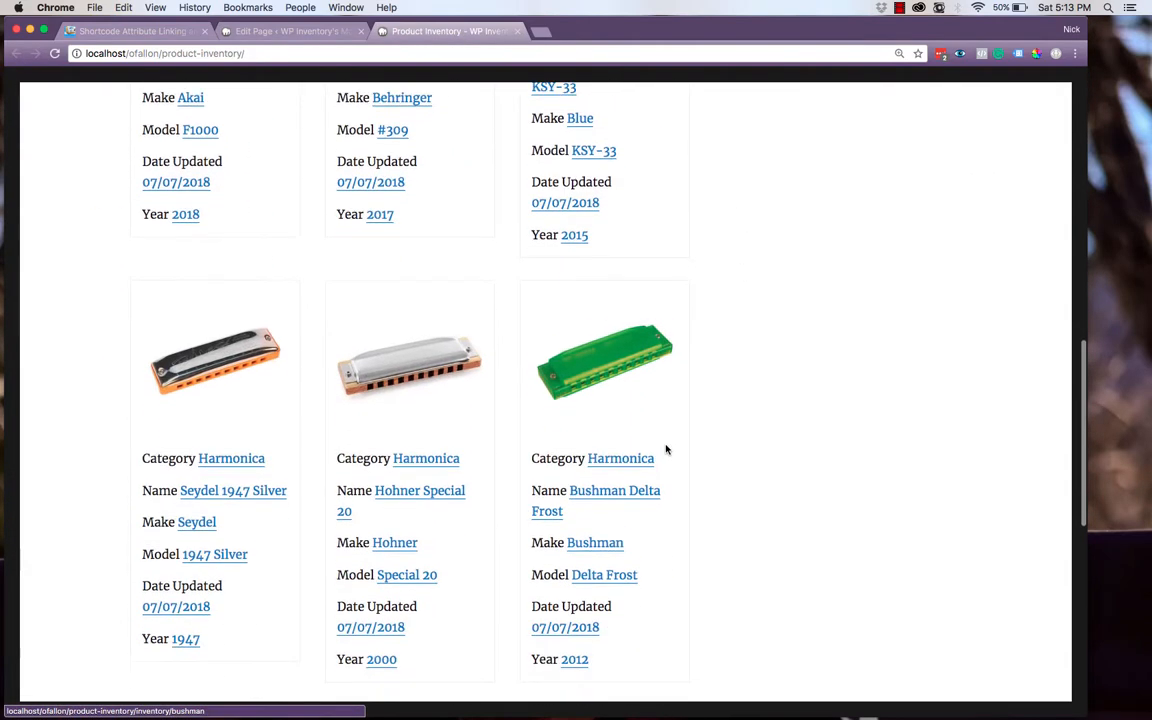
scroll("down", 3)
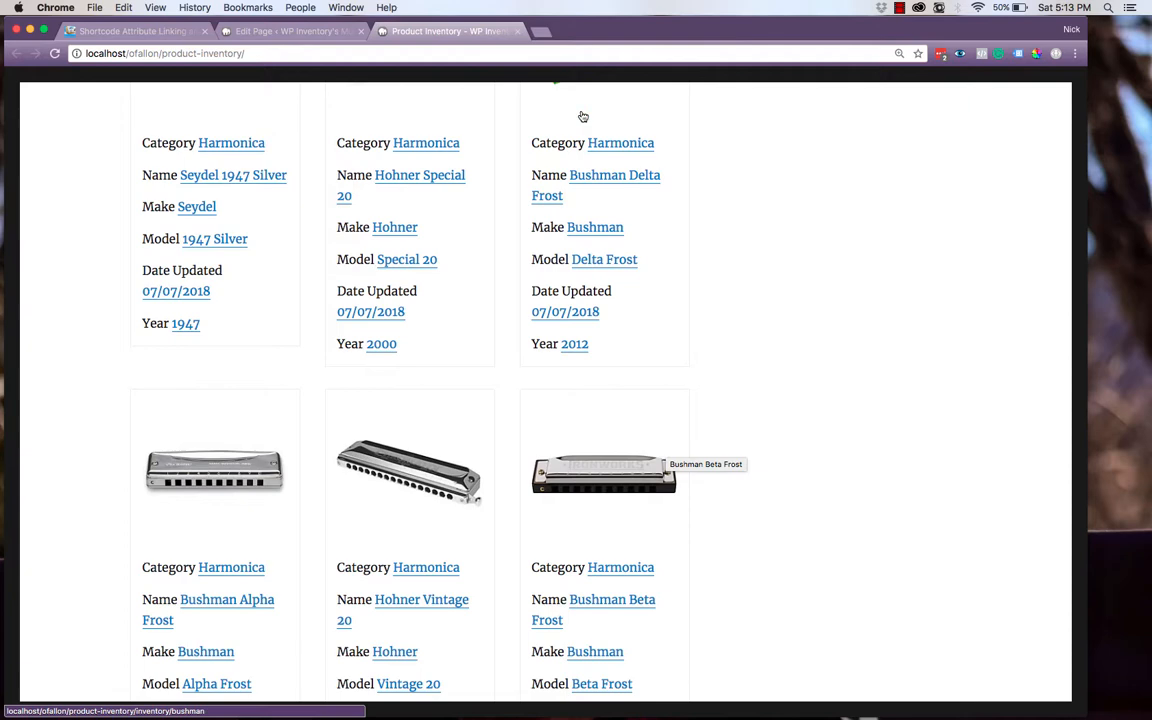
mouse_move(519, 43)
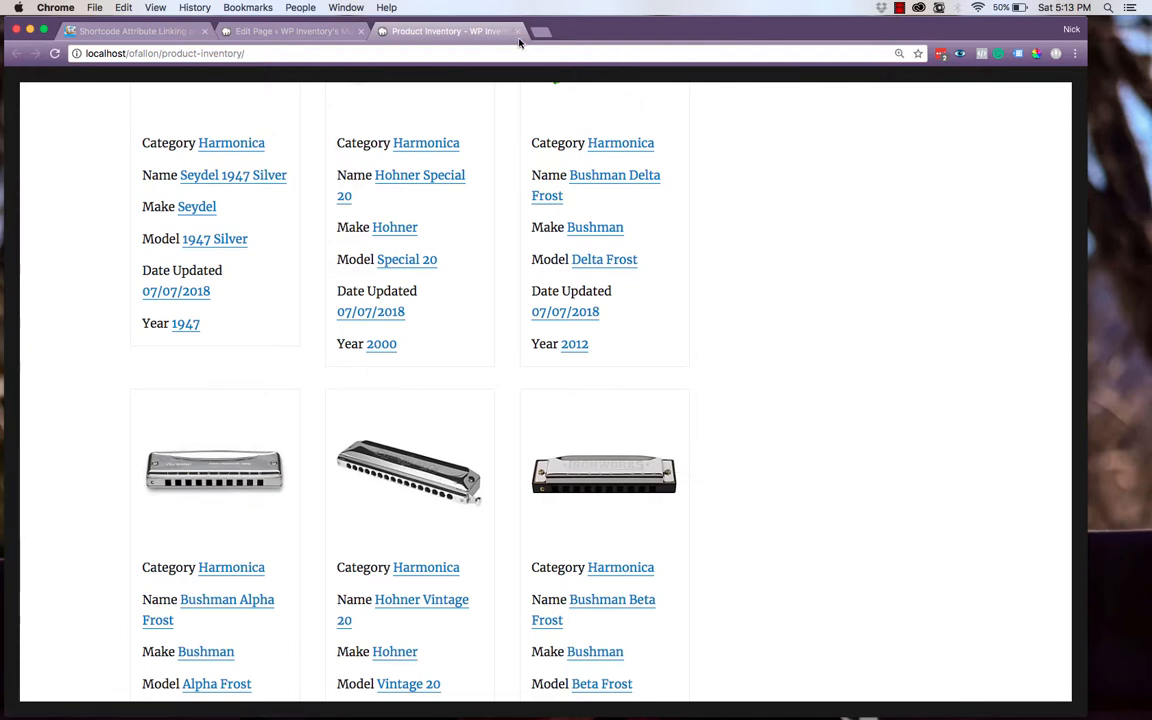
Create a new page titled Harmonicas with Product Inventory as its parent.
left_click(290, 31)
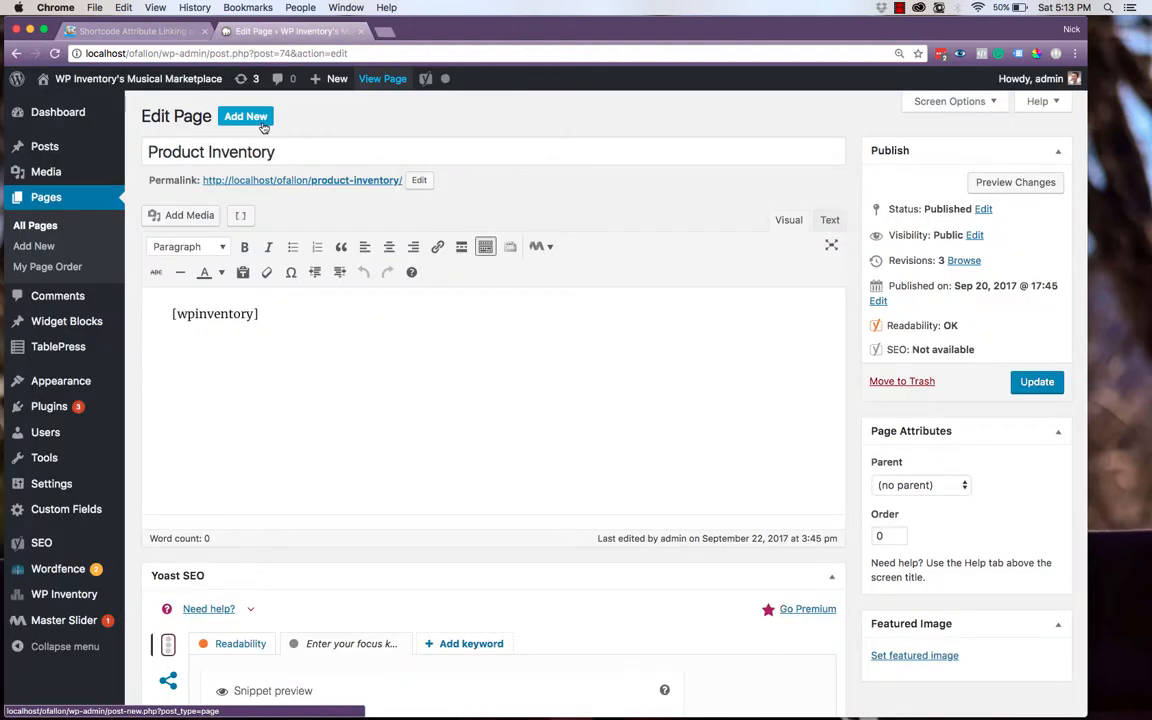
left_click(246, 116)
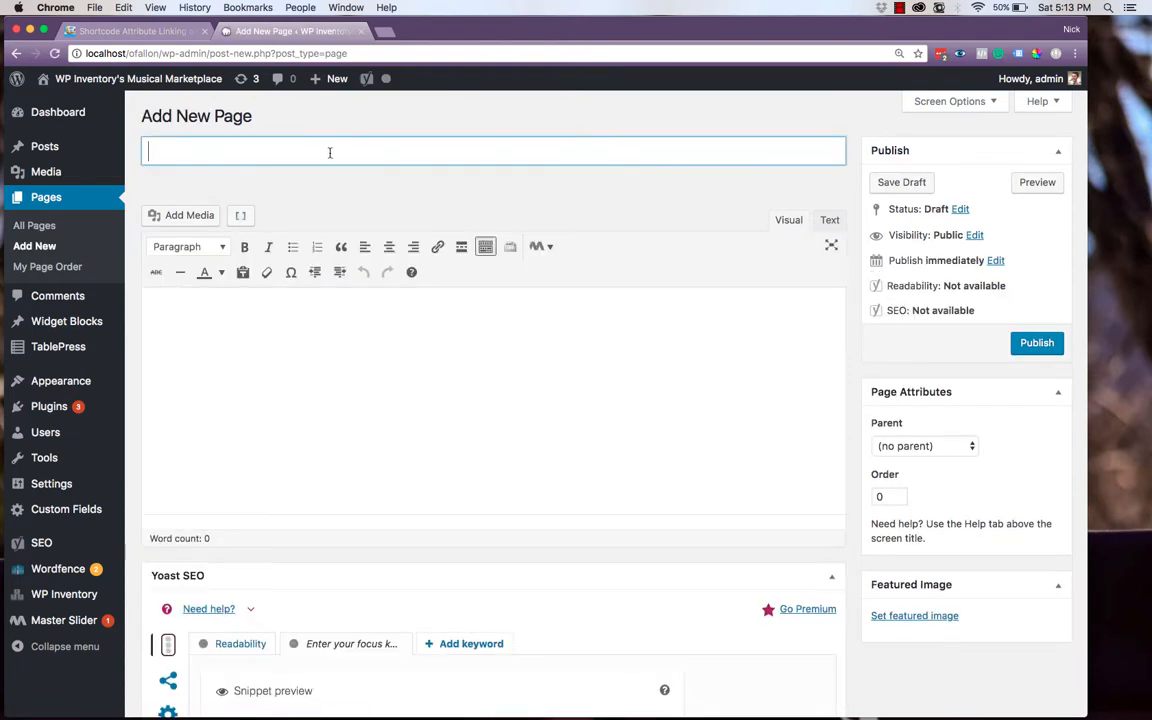
type("Harmonicas")
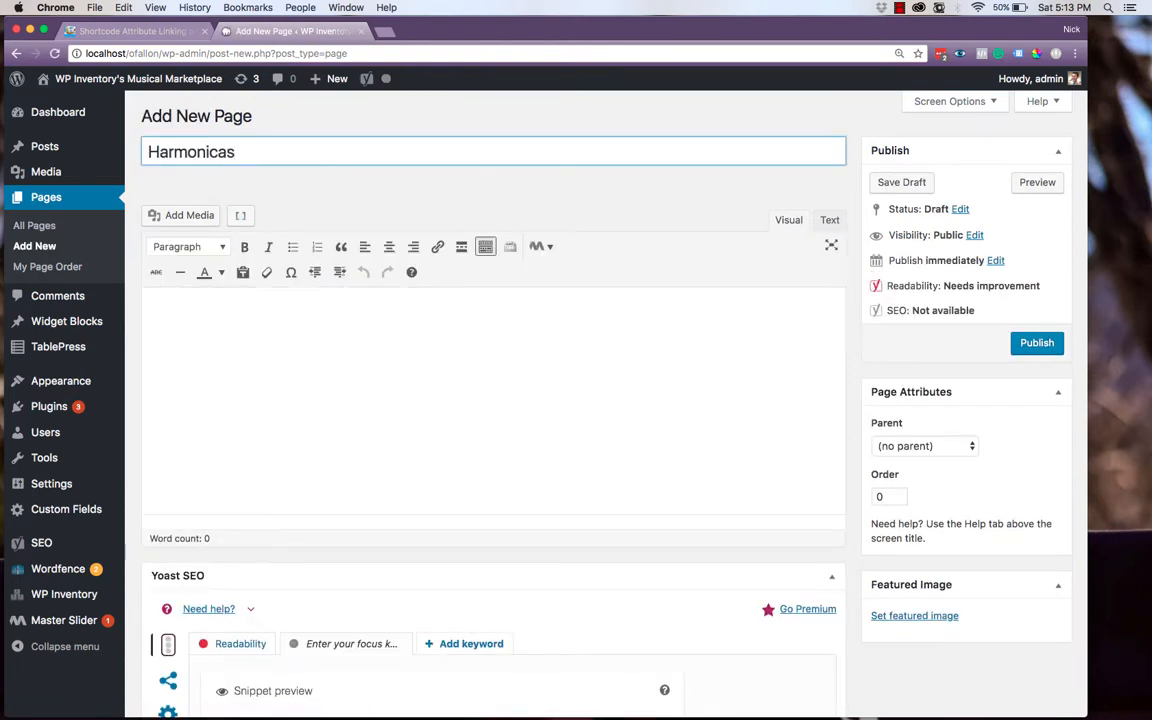
left_click(920, 445)
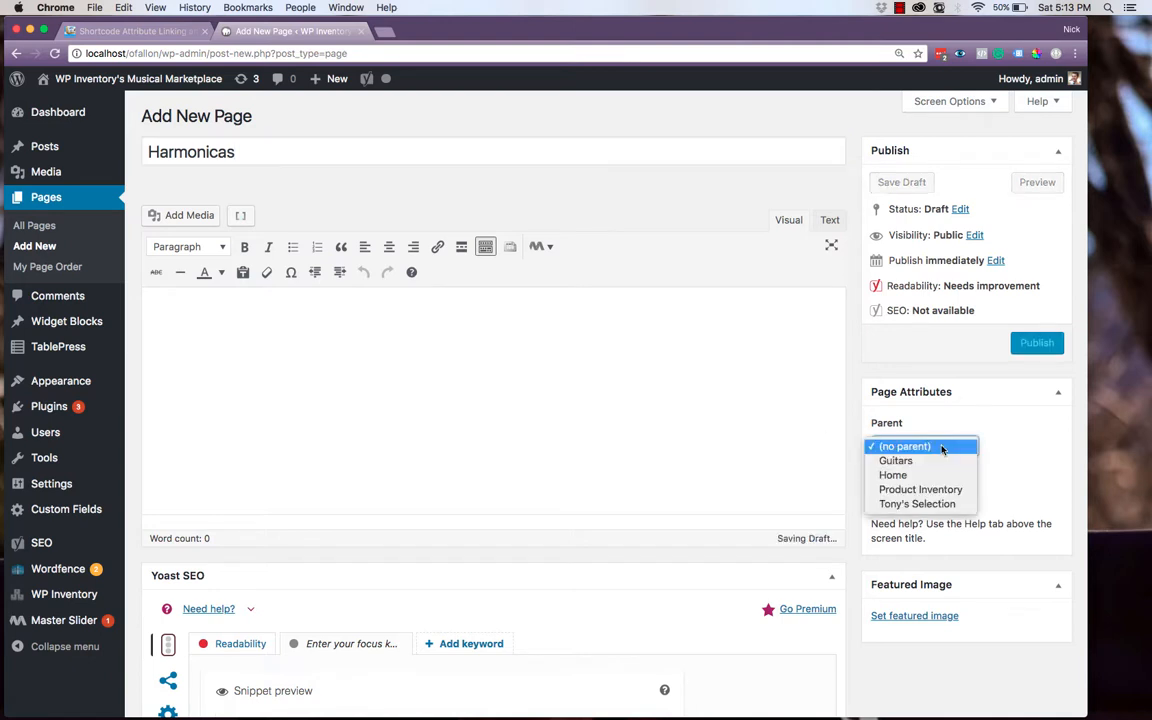
left_click(920, 489)
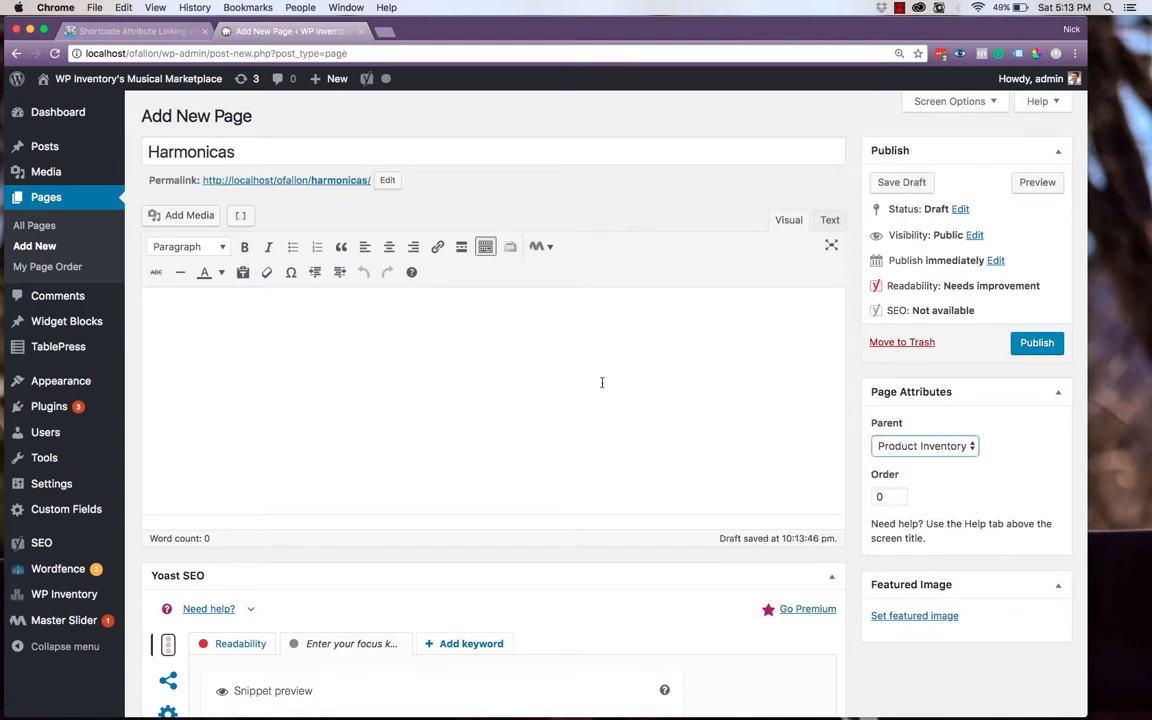
Enter the [wpinventory] shortcode and check the shortcode attribute linking documentation.
type("[wpi")
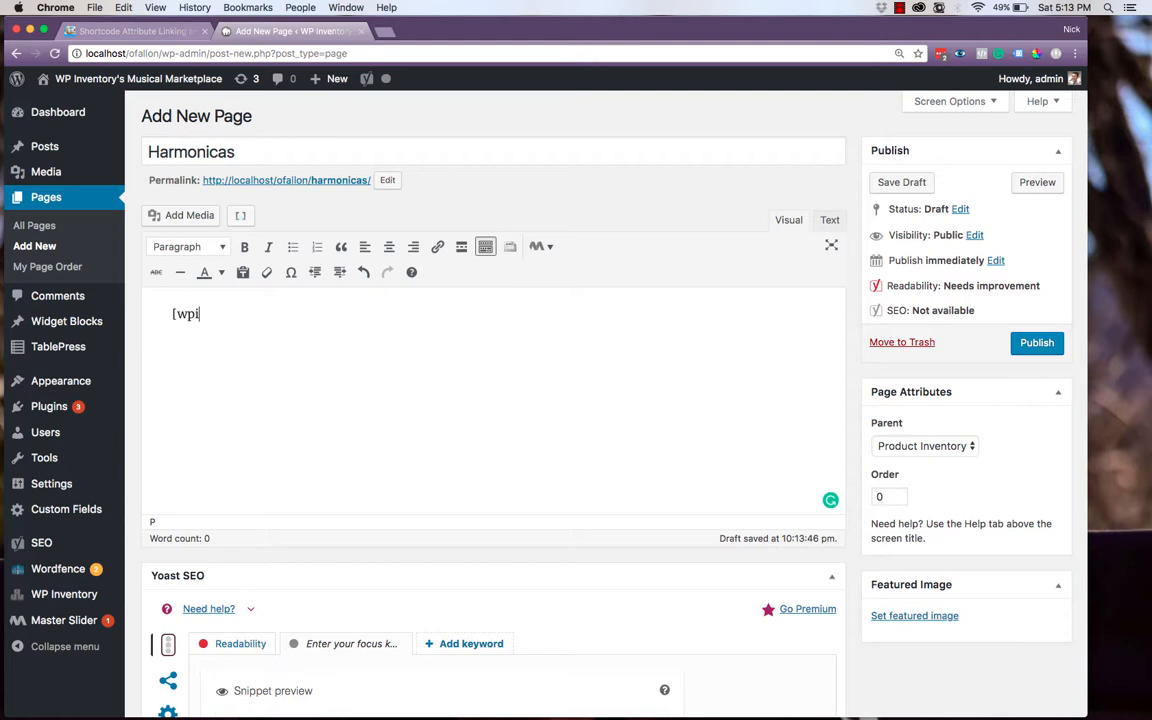
type("nventory]")
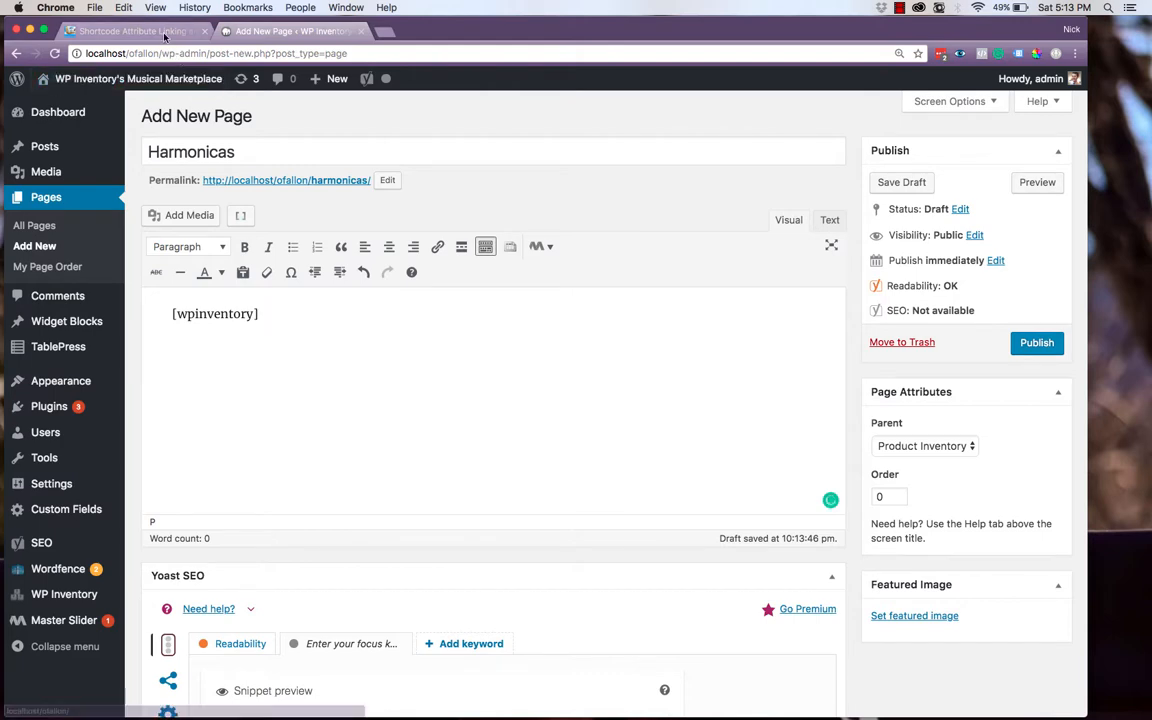
left_click(130, 31)
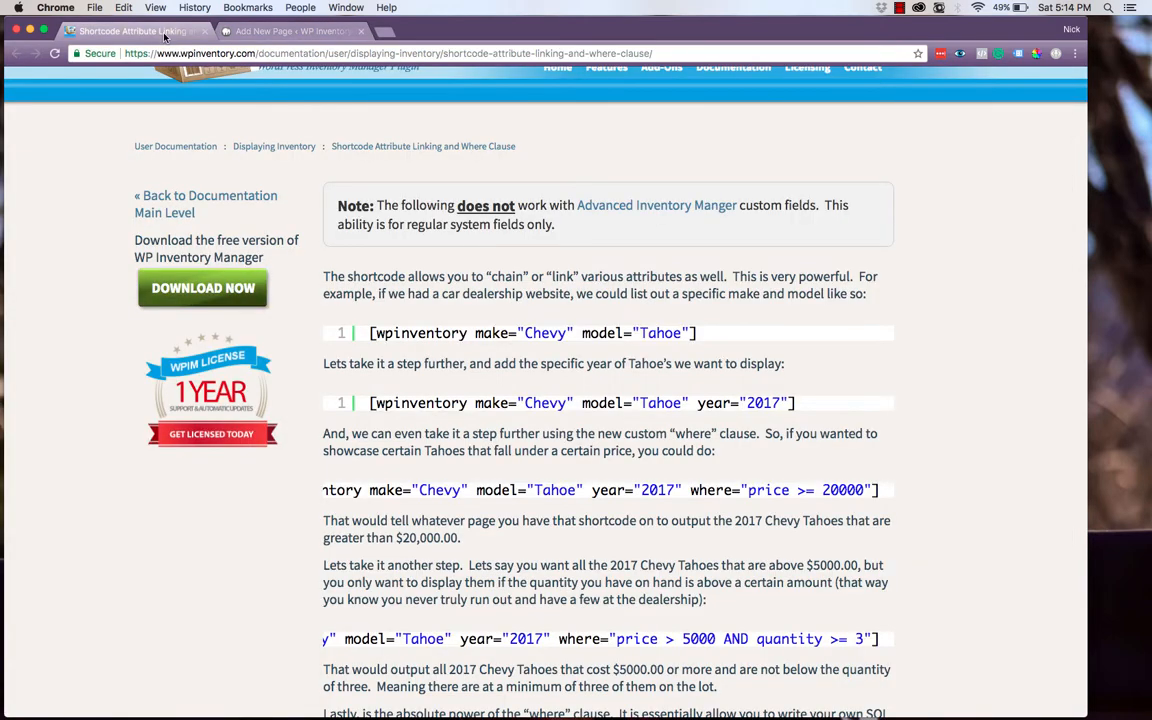
scroll("up", 3)
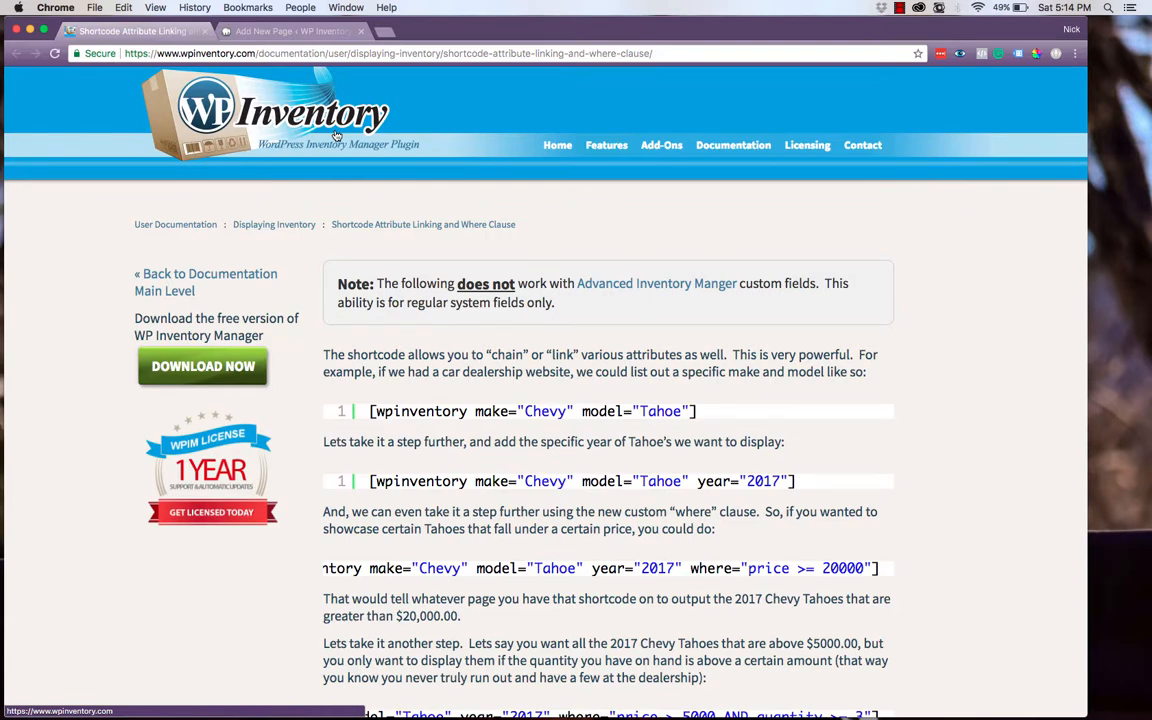
left_click(290, 31)
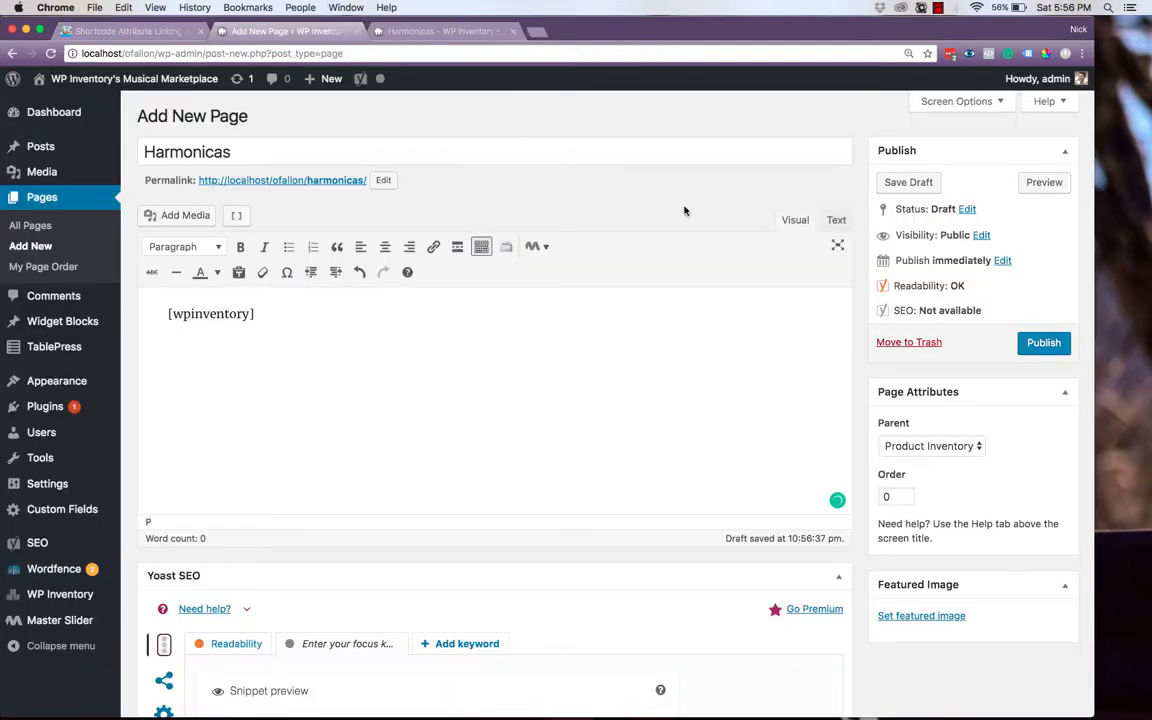
Change the shortcode to [wpinventory category="harmonica"] and publish the Harmonicas page.
type("category=\"harmonica")
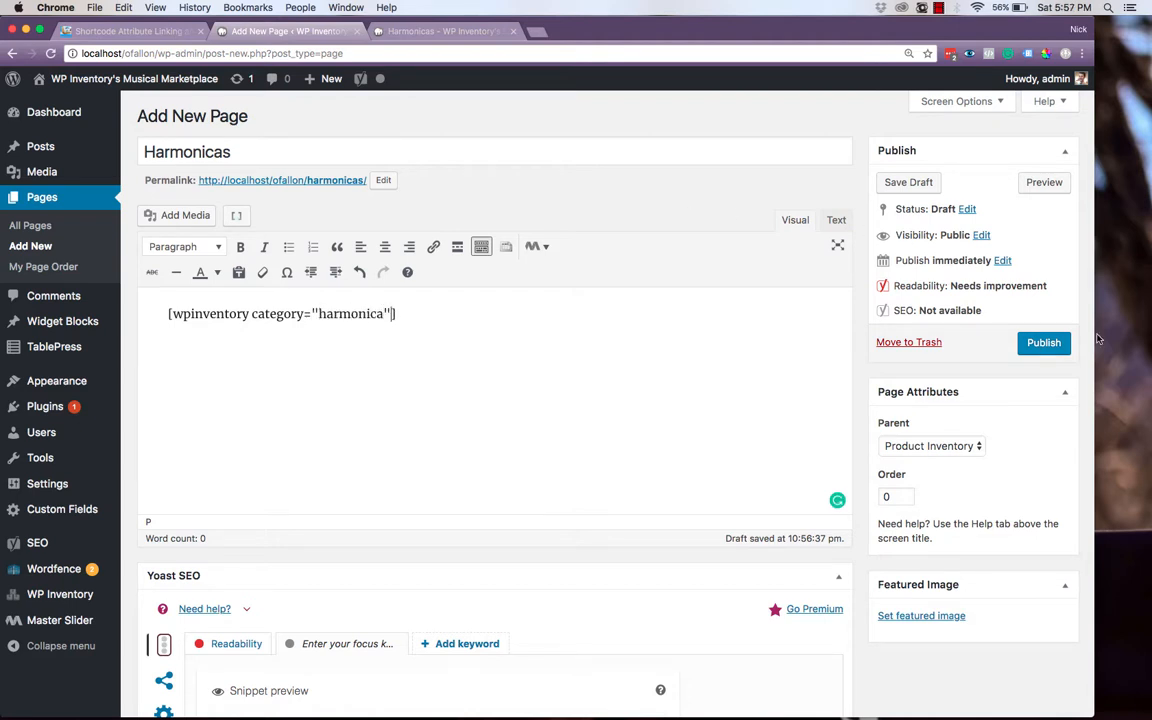
left_click(1044, 342)
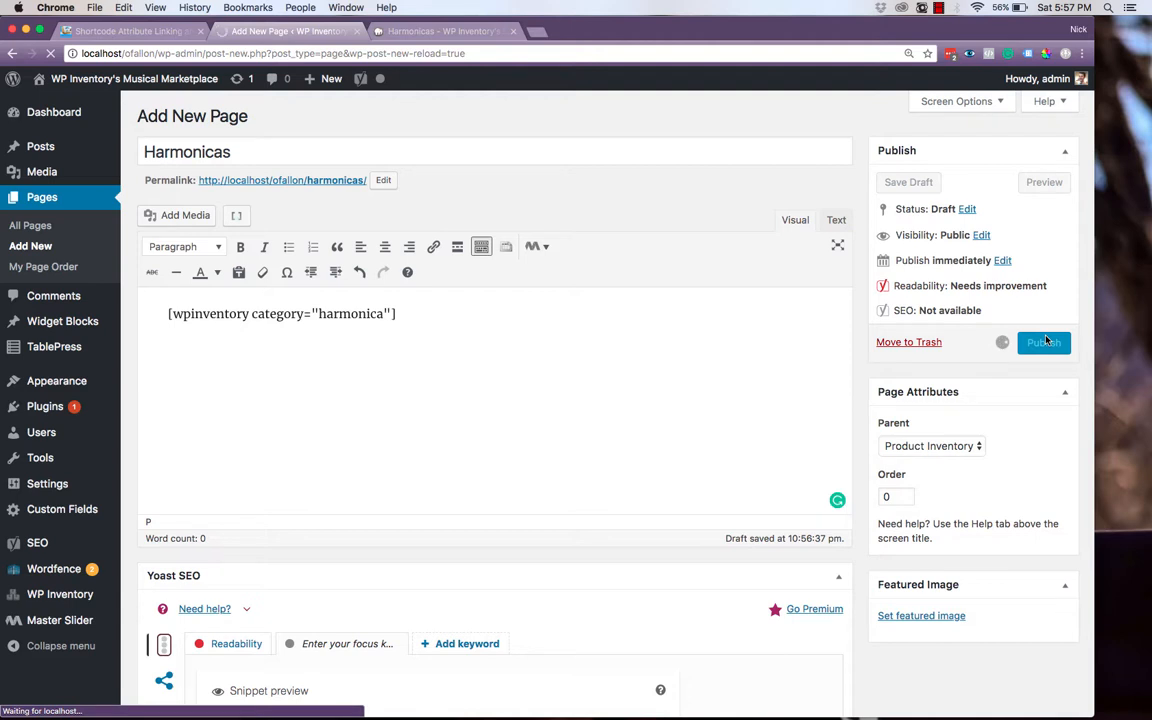
left_click(1043, 342)
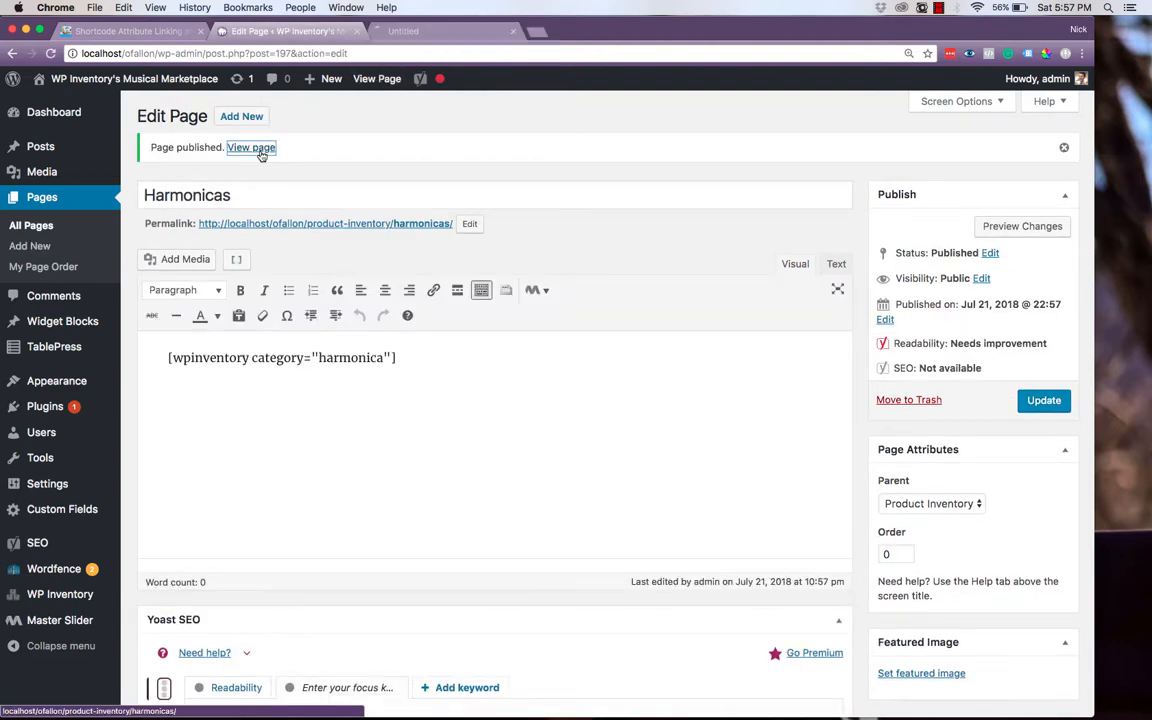
Scroll through the six harmonicas on the live Harmonicas page, then return to its editor.
left_click(251, 147)
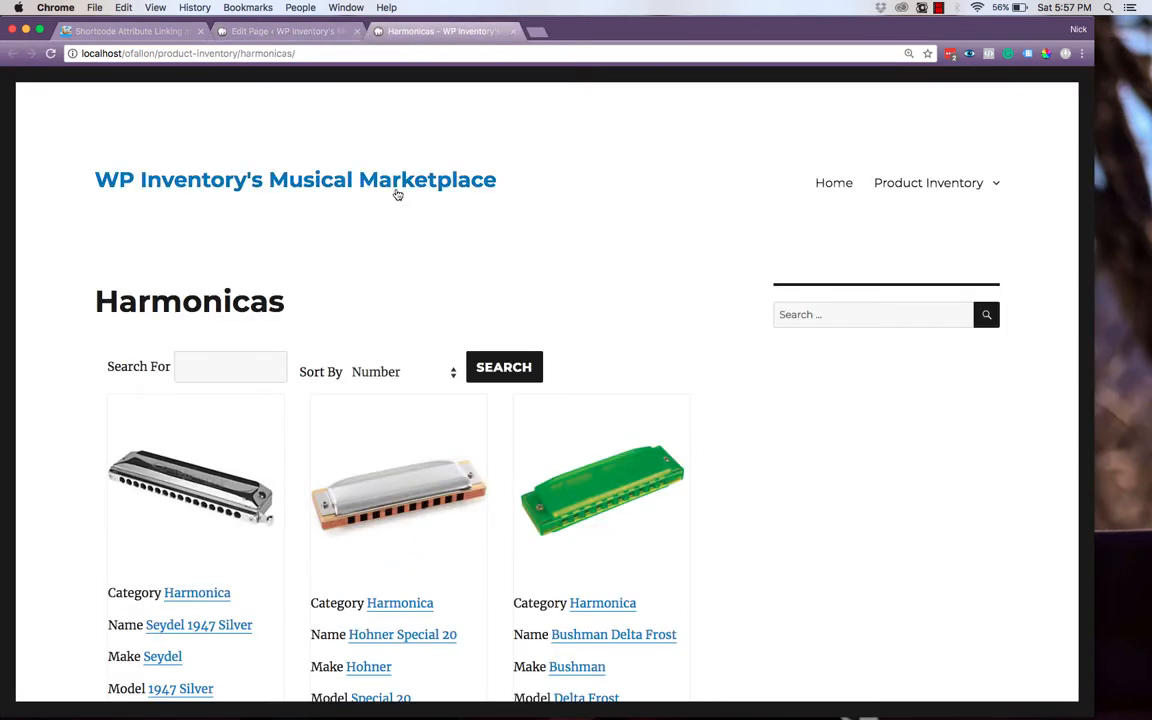
scroll("down", 3)
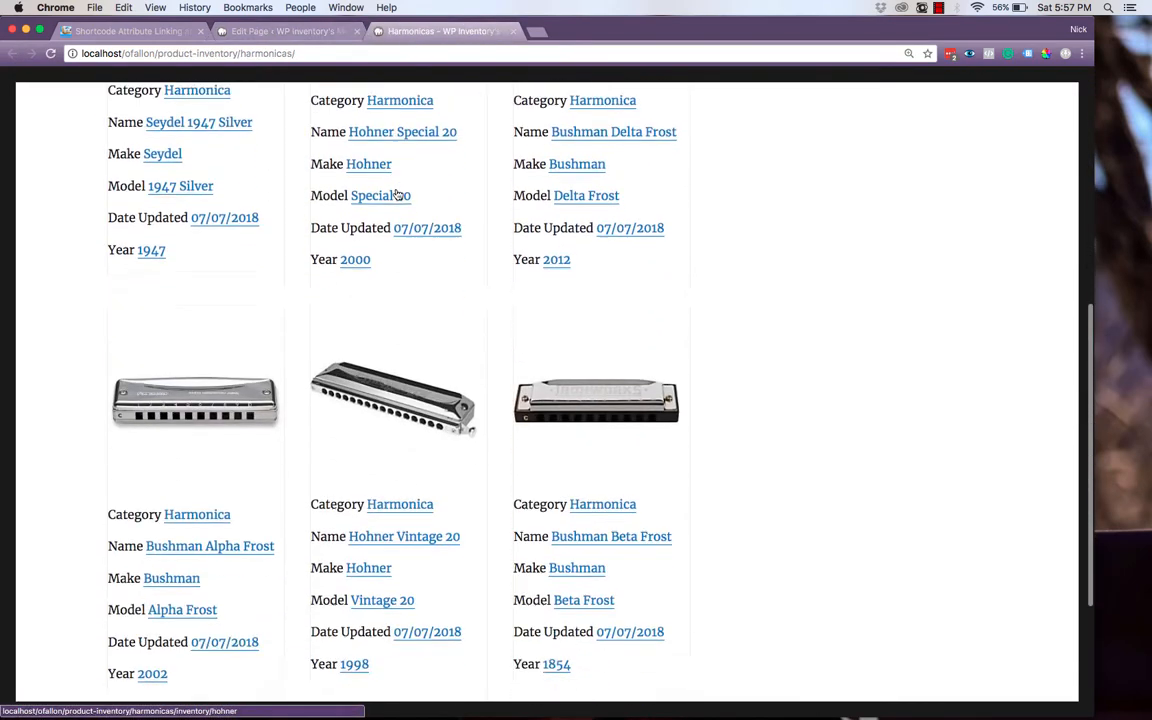
scroll("down", 3)
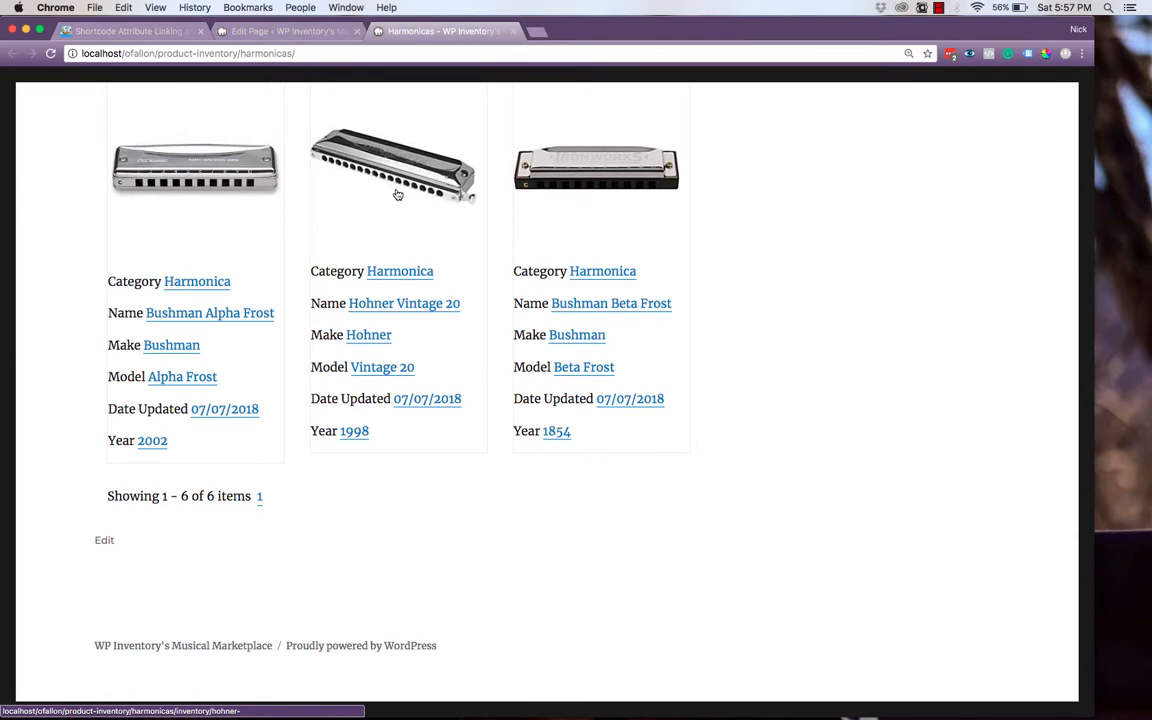
scroll("up", 3)
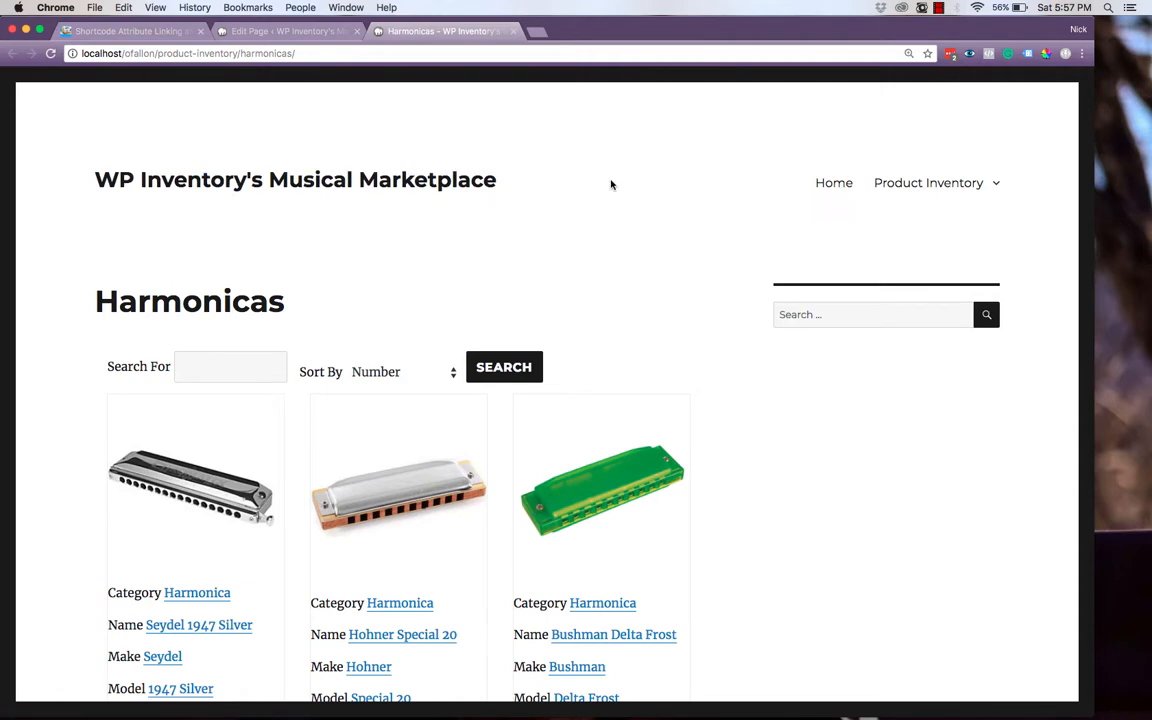
scroll("down", 3)
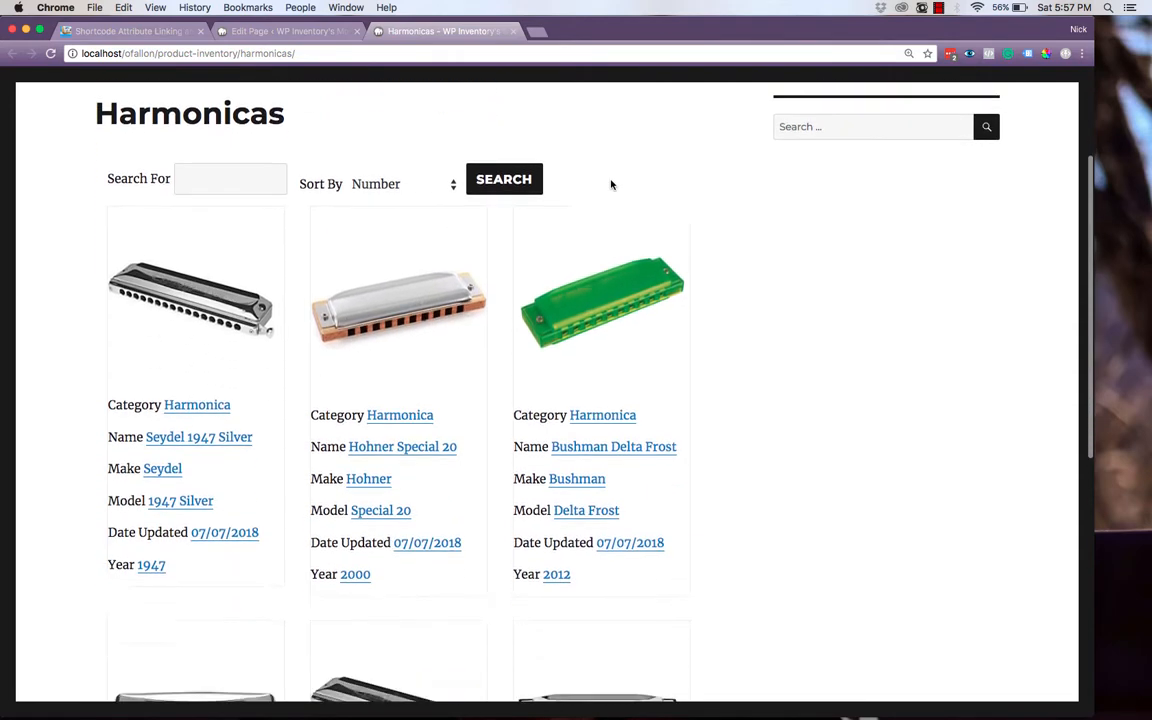
scroll("down", 3)
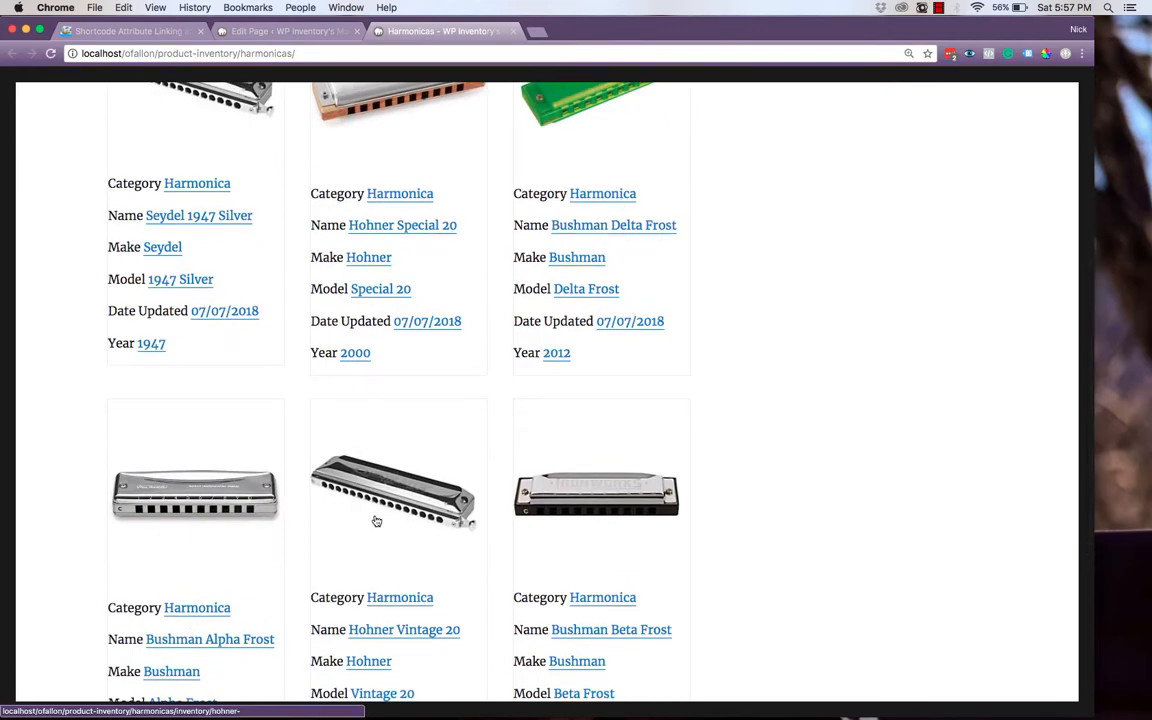
left_click(285, 31)
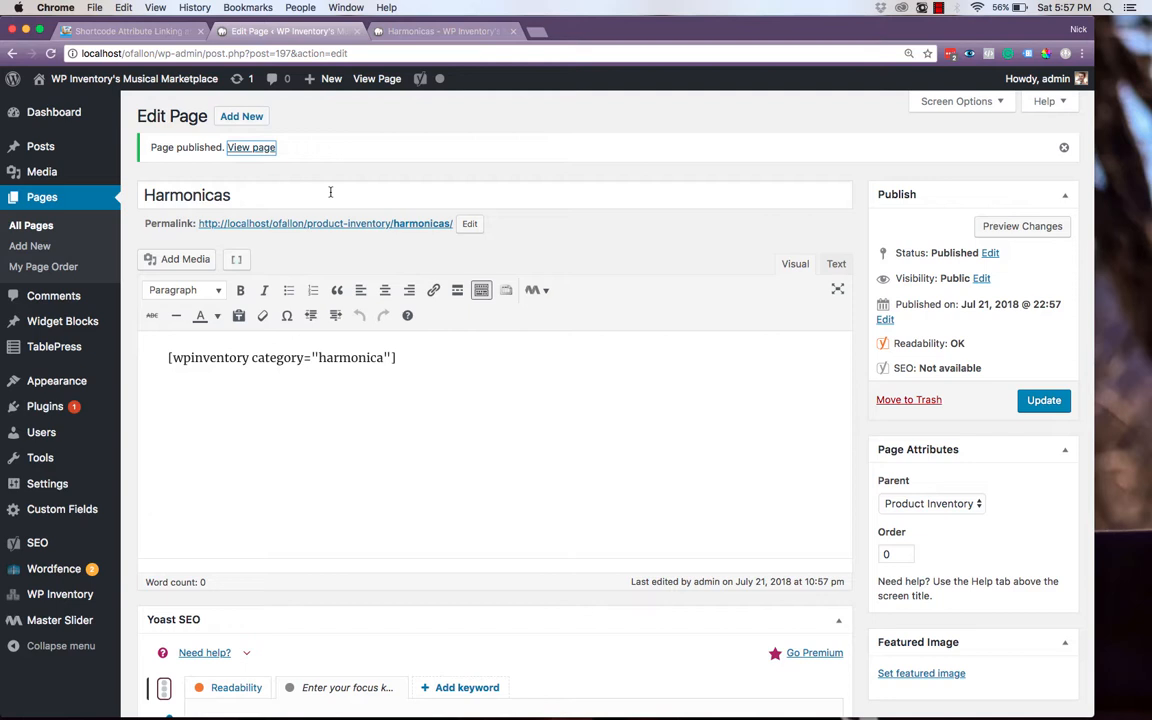
Create a new page titled Bushman with Harmonicas as its parent.
left_click(241, 116)
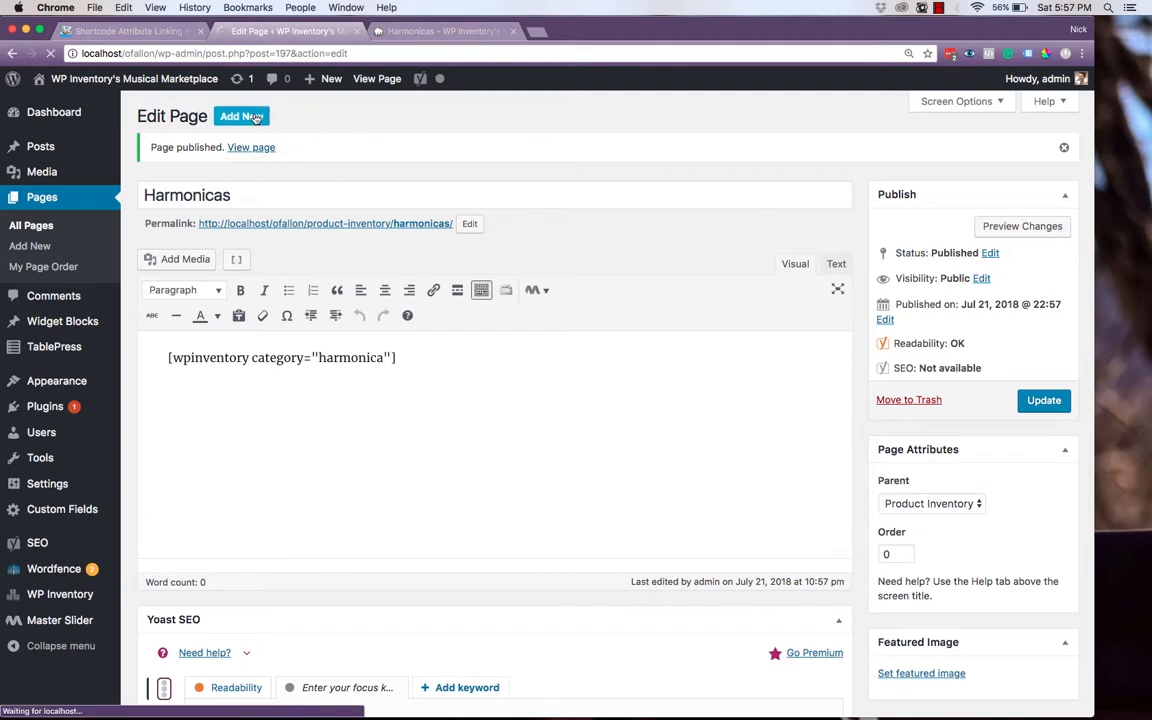
left_click(240, 116)
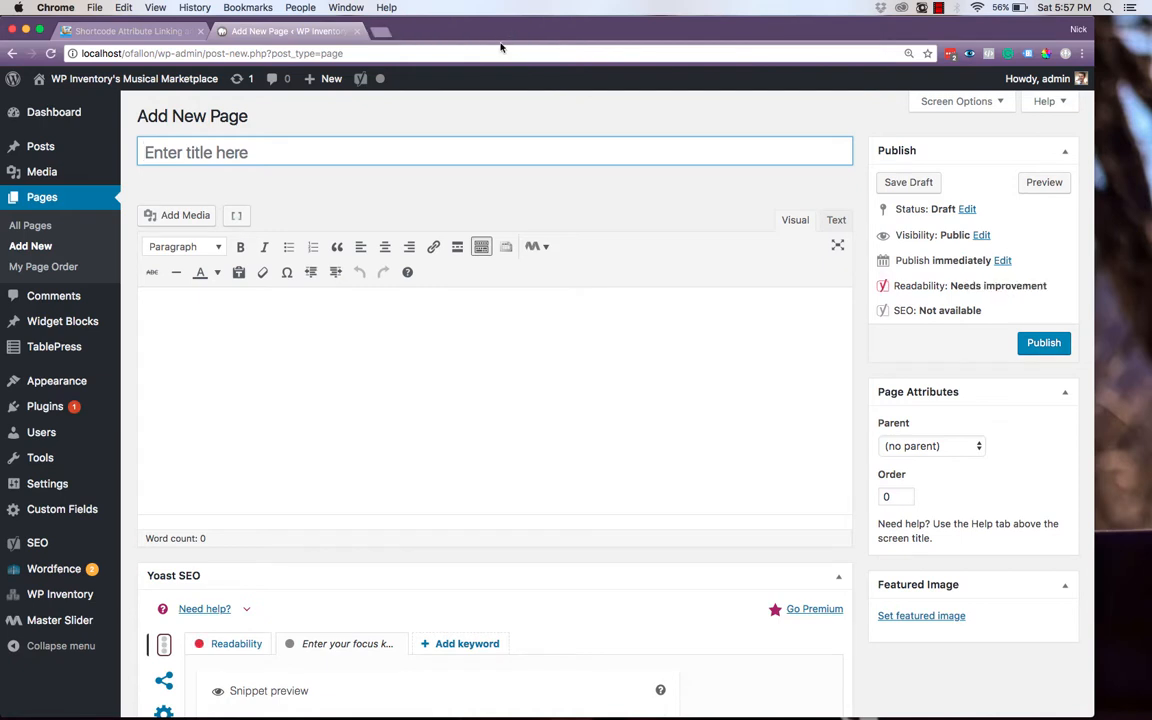
type("Bushamn")
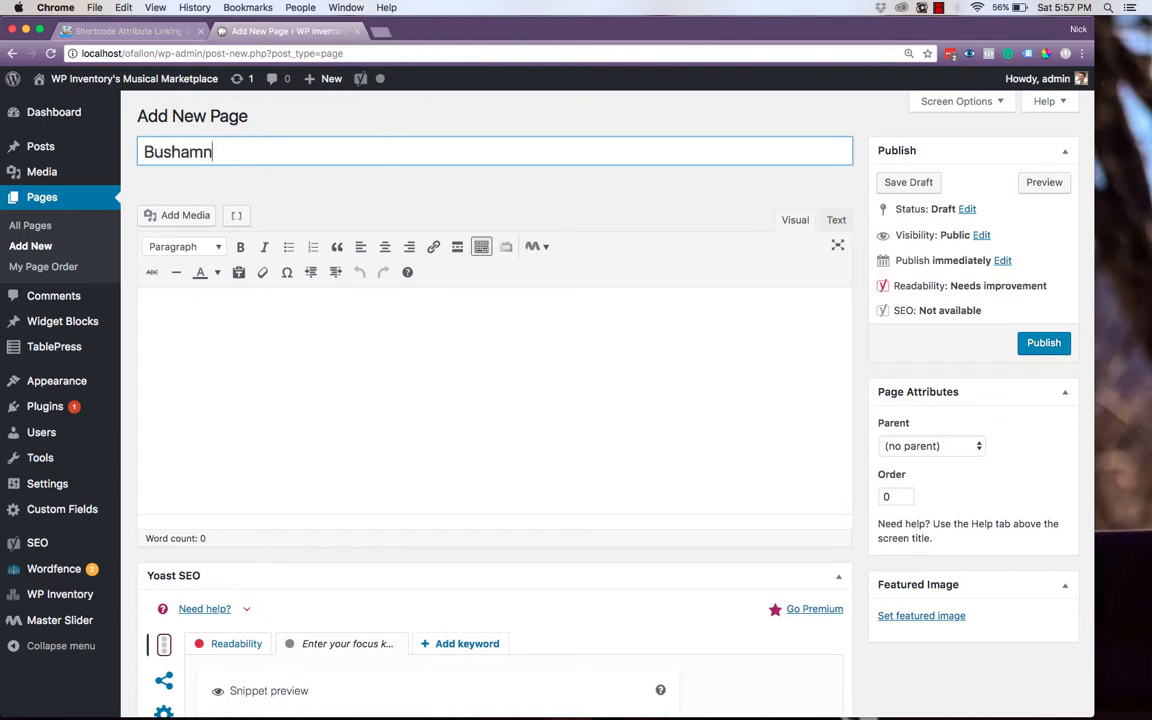
type("Bushman")
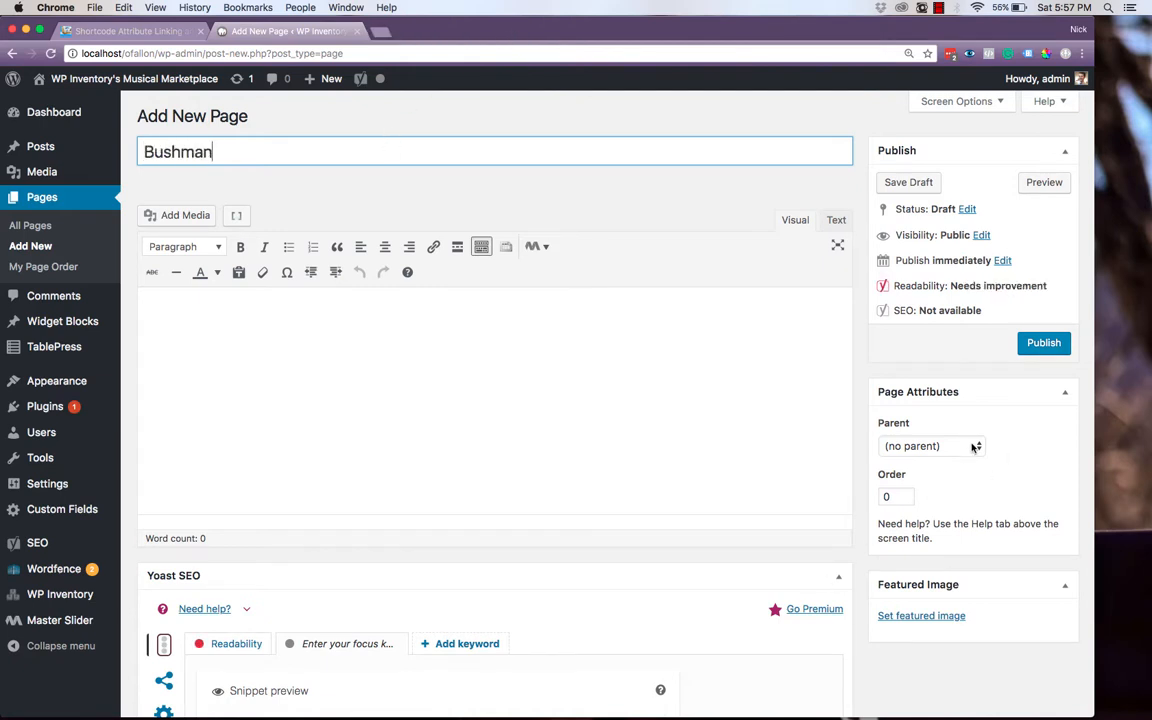
left_click(930, 446)
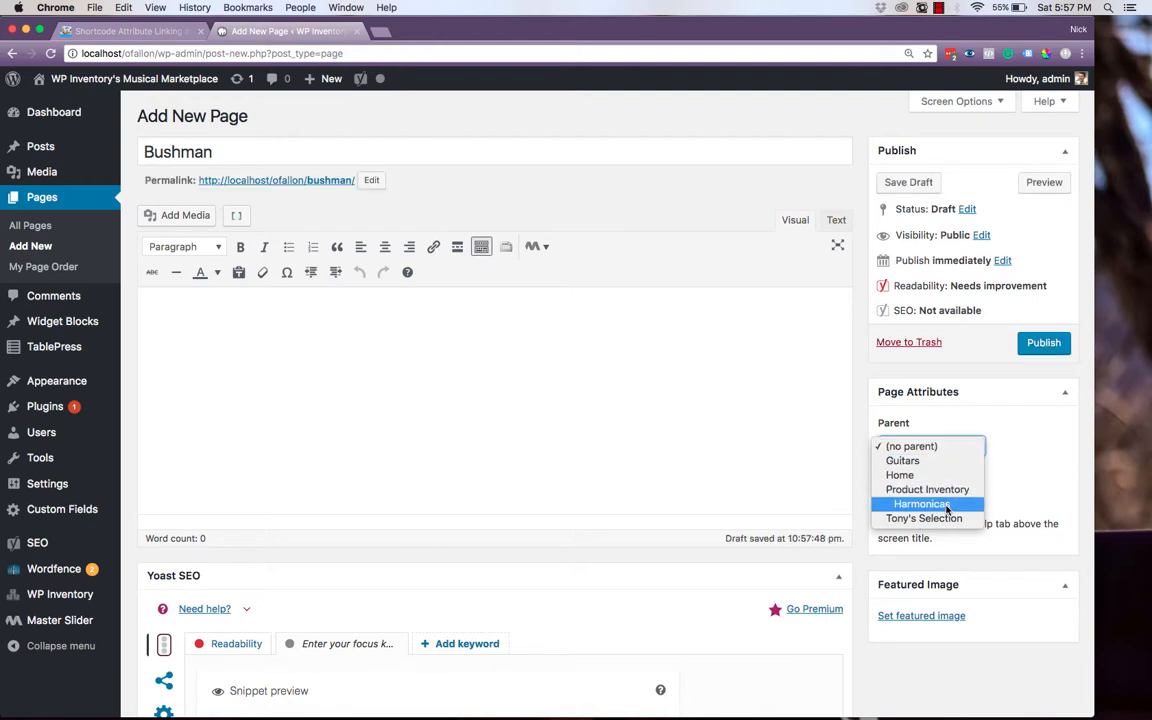
left_click(921, 503)
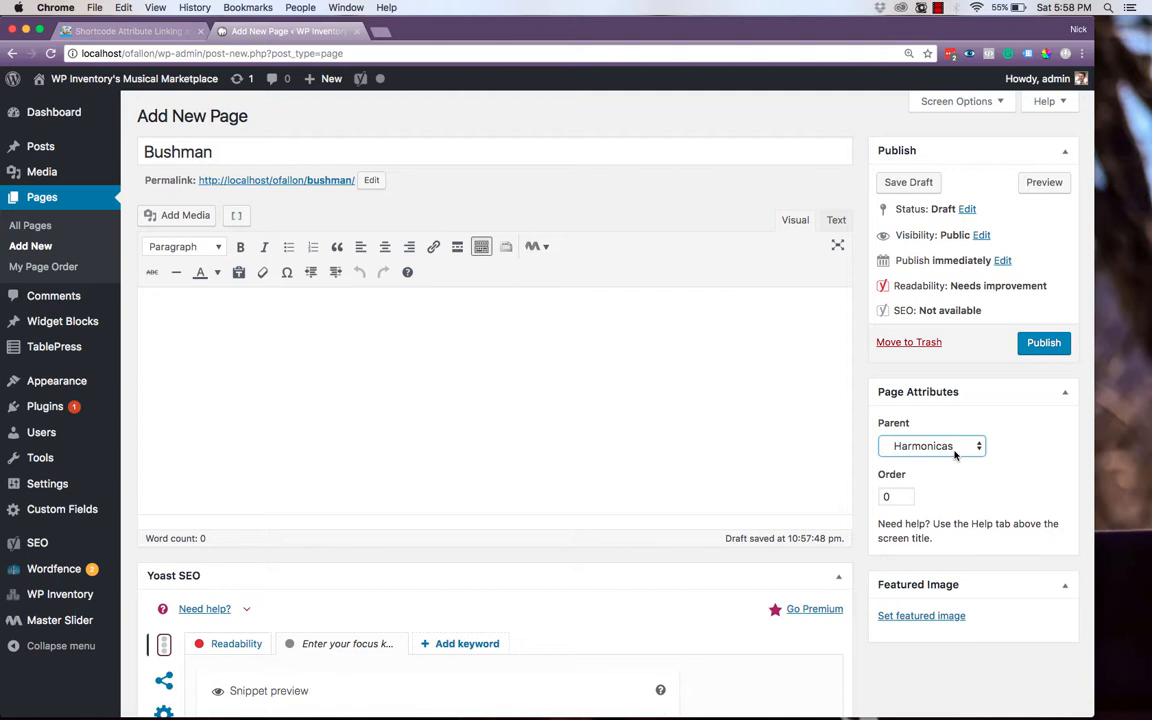
Enter [wpinventory category="harmonica" make="bushman"] and publish the Bushman page.
type("[wp")
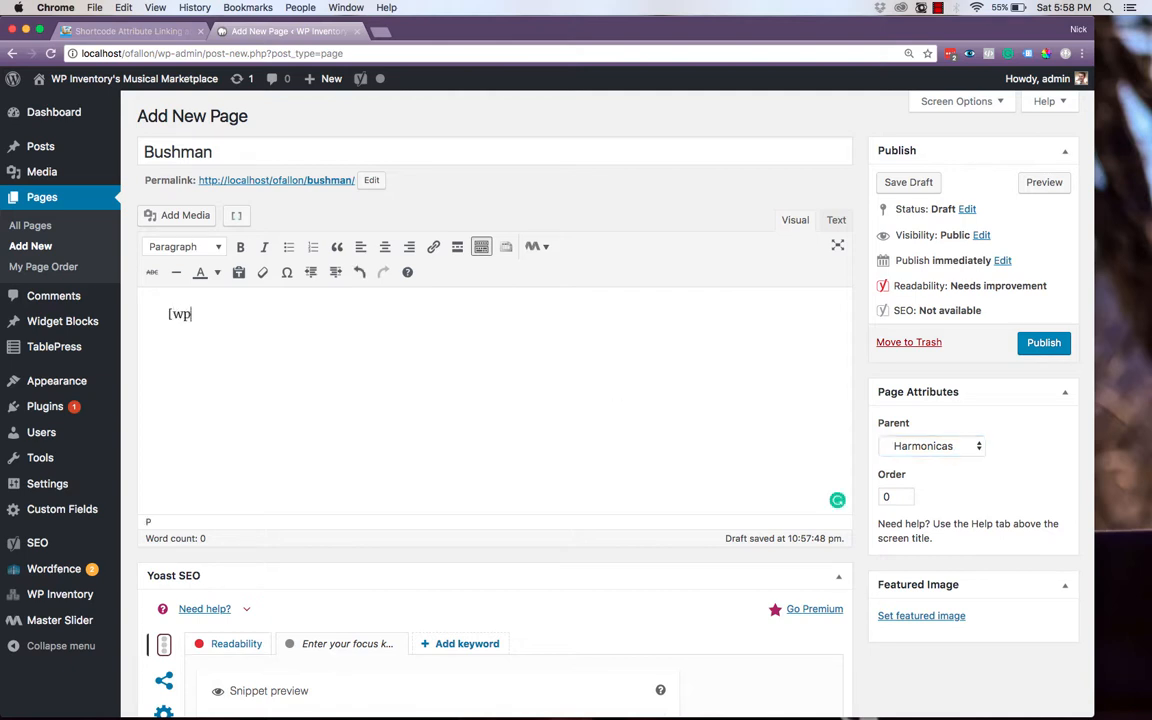
type("inventory catego")
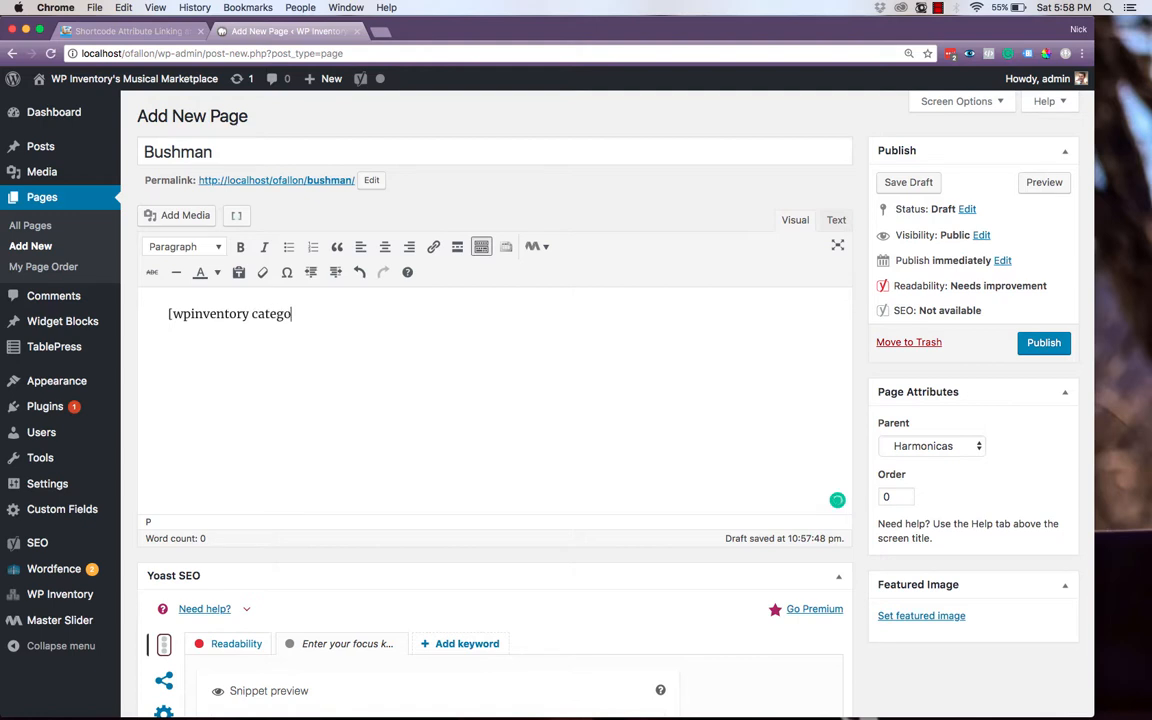
type("ry=\"harm")
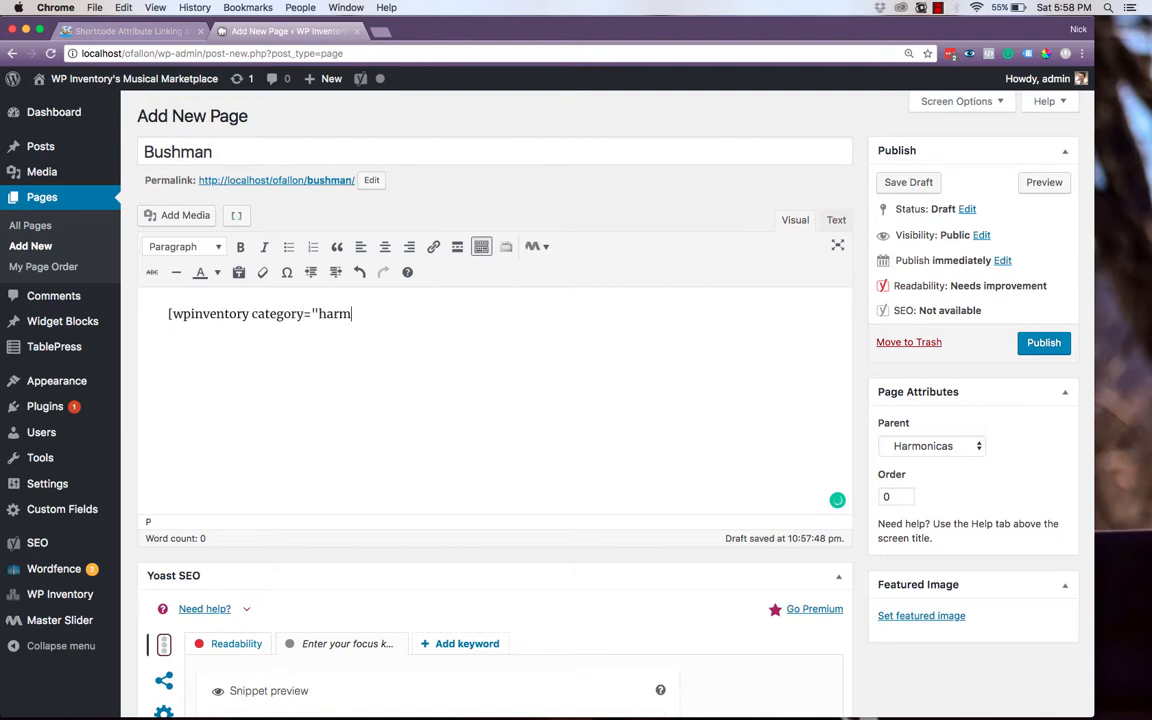
type("onica\"")
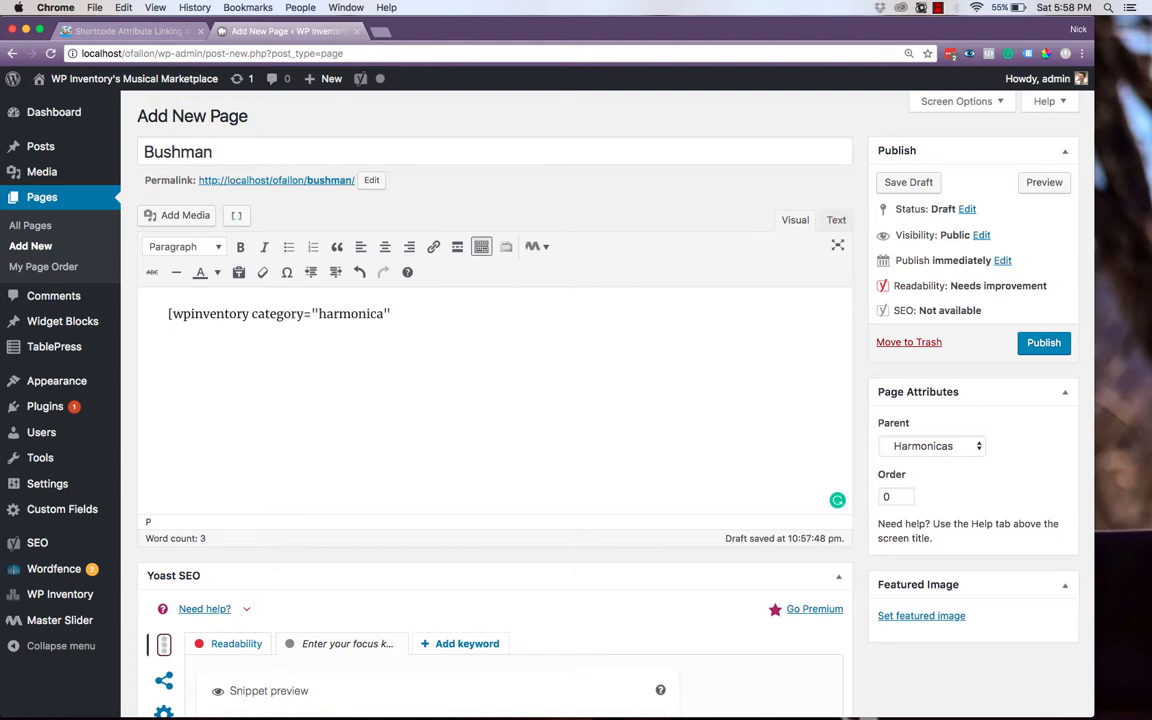
type("make=\"bushma")
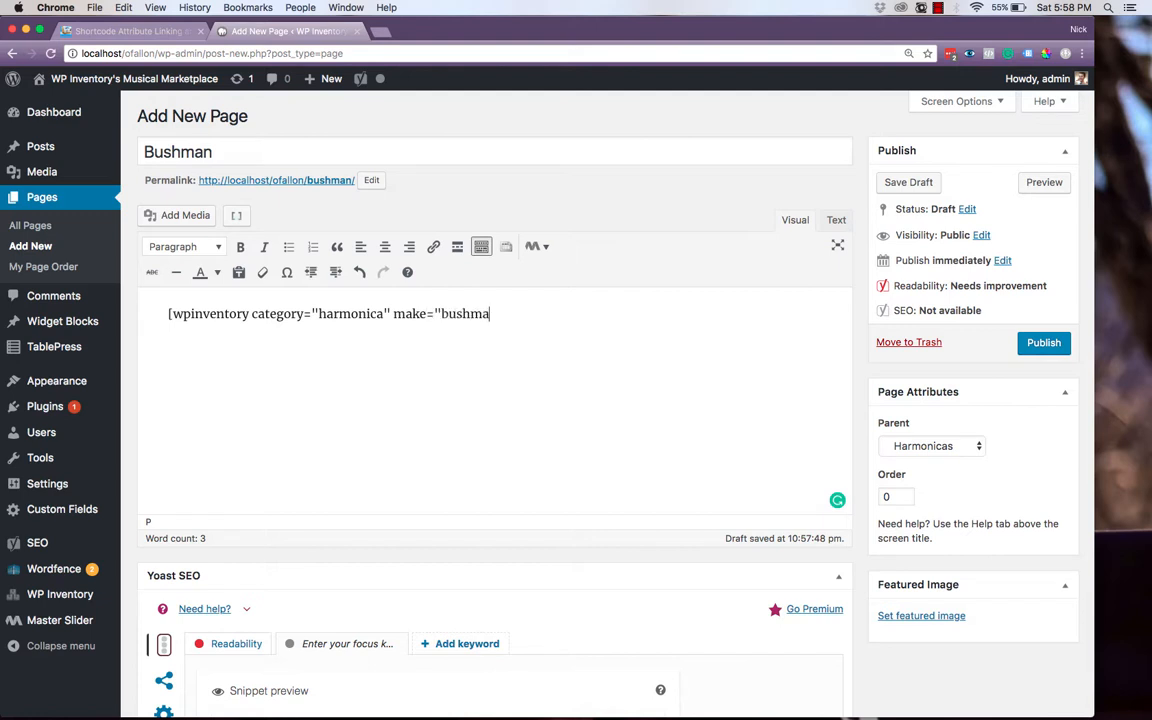
type("n\"]")
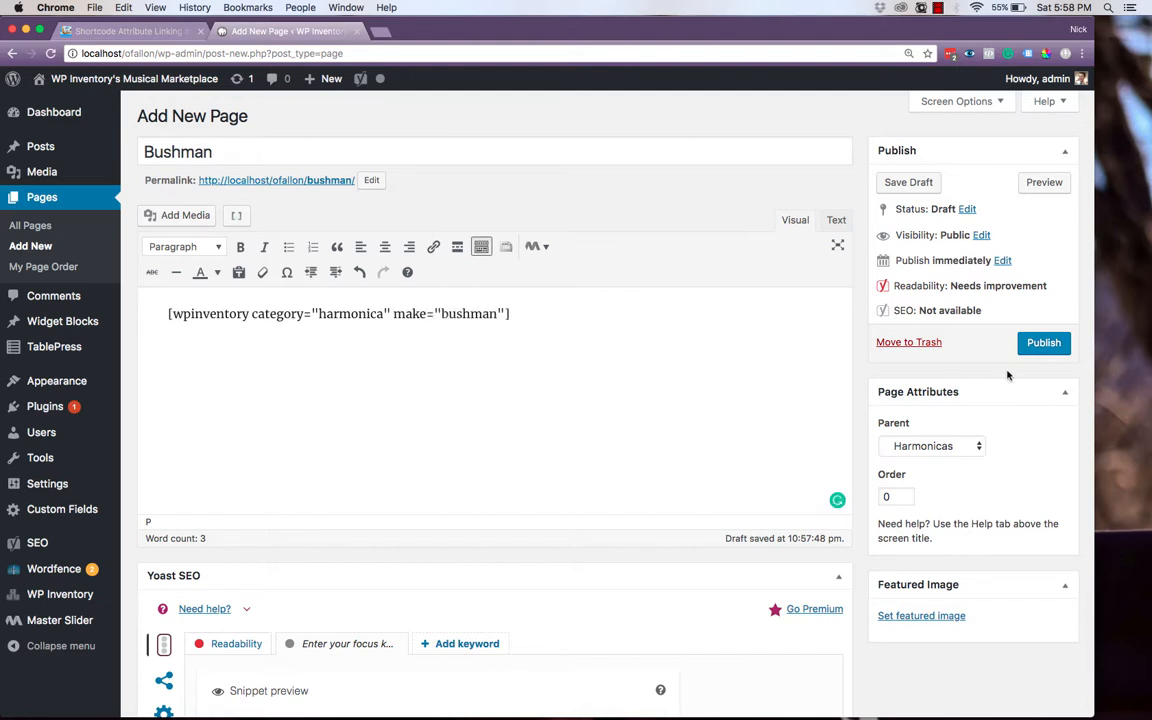
left_click(1043, 342)
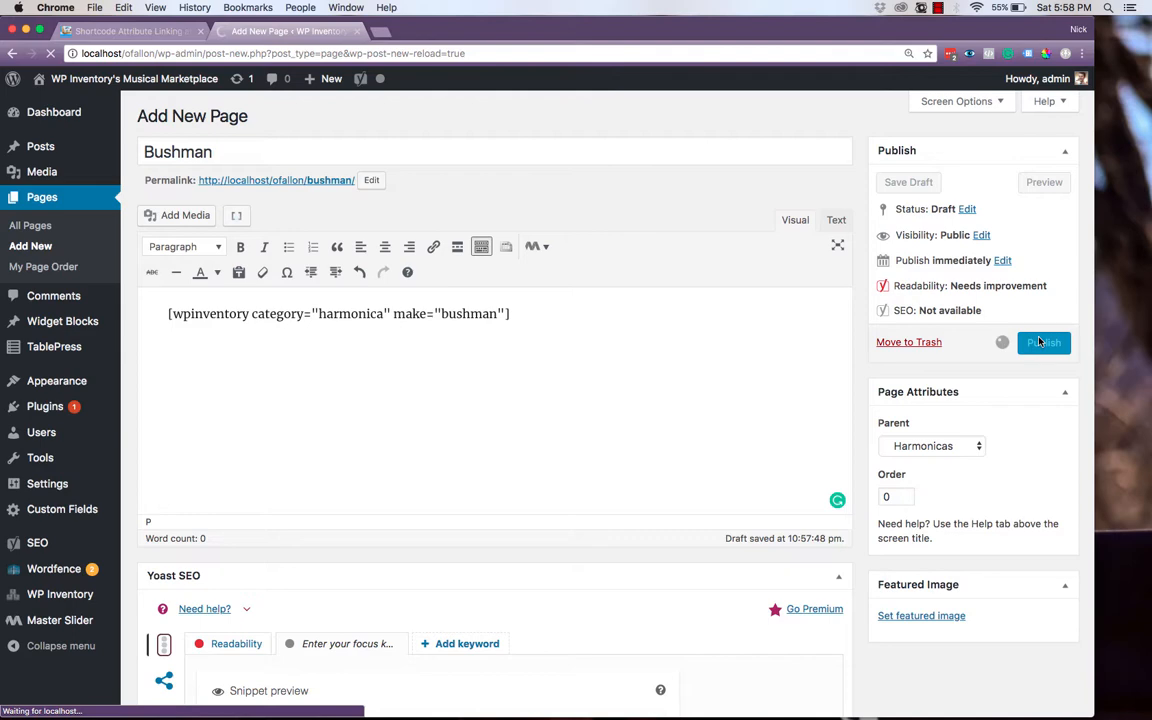
left_click(1043, 342)
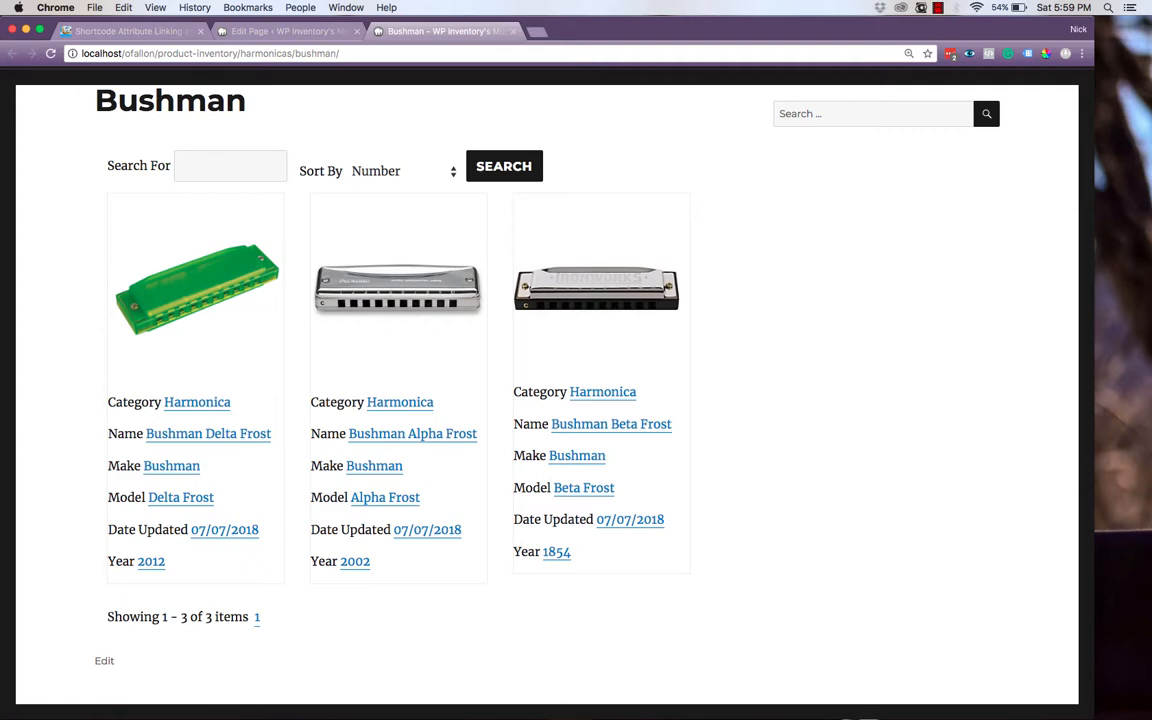
Switch to the WP Inventory shortcode documentation tab.
left_click(128, 31)
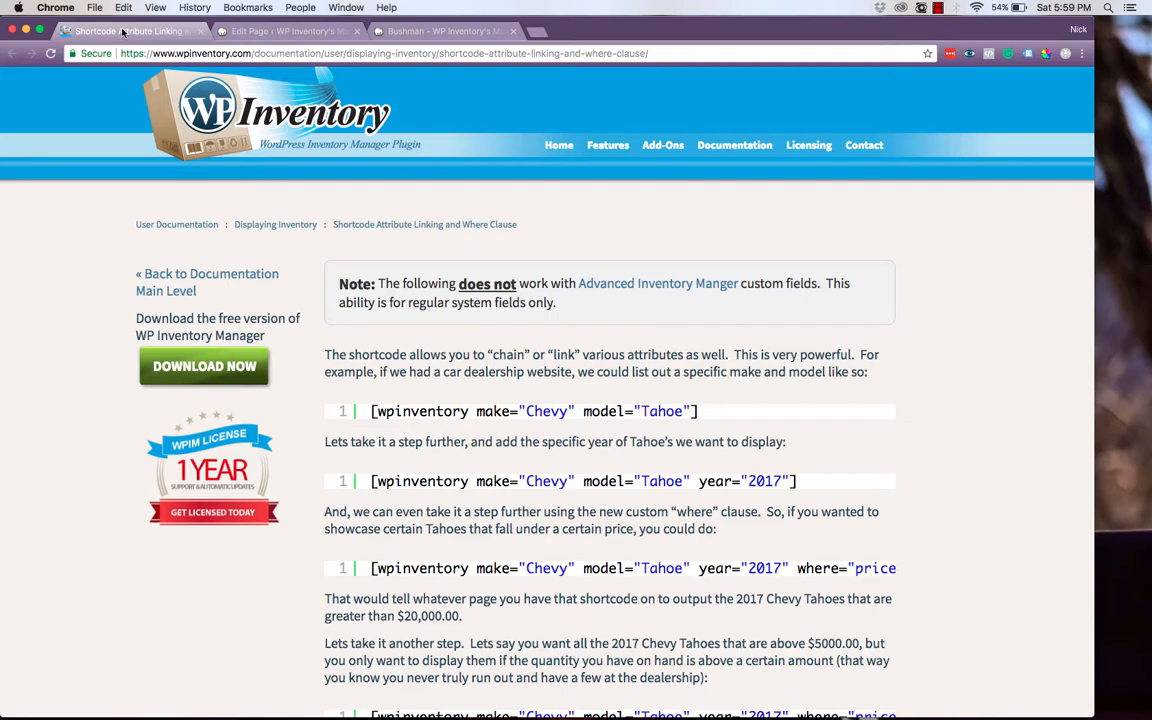
Scroll the documentation down to the where clause shortcode examples.
scroll("down", 3)
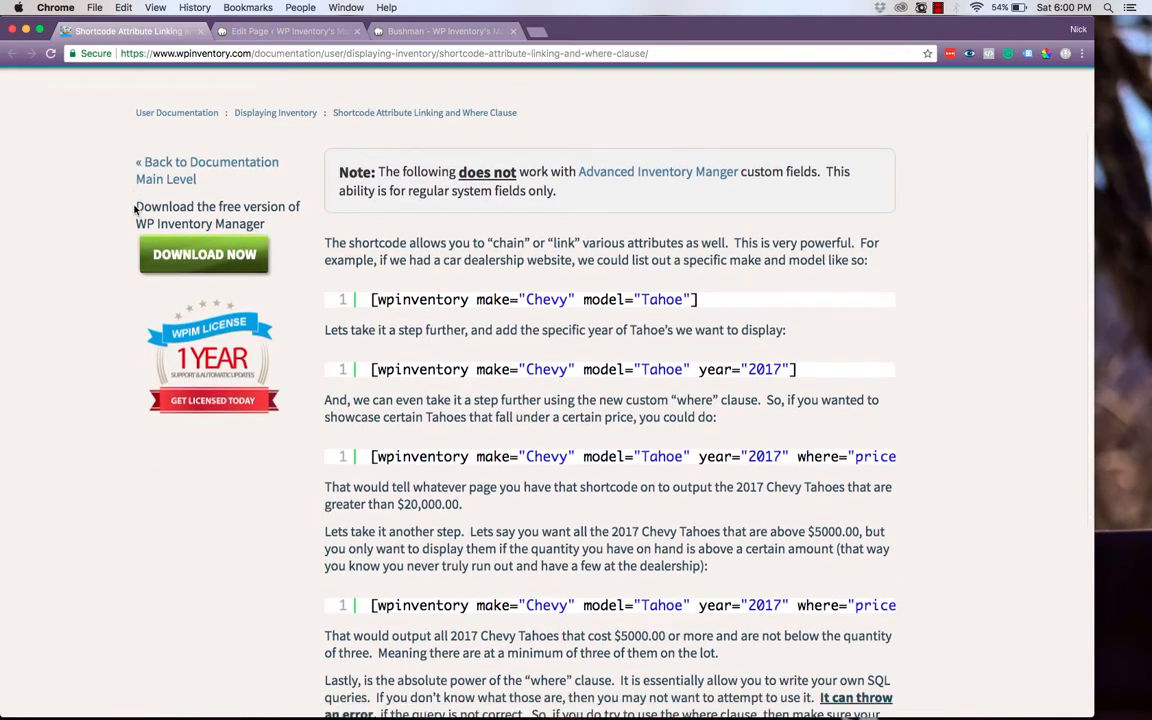
scroll("down", 3)
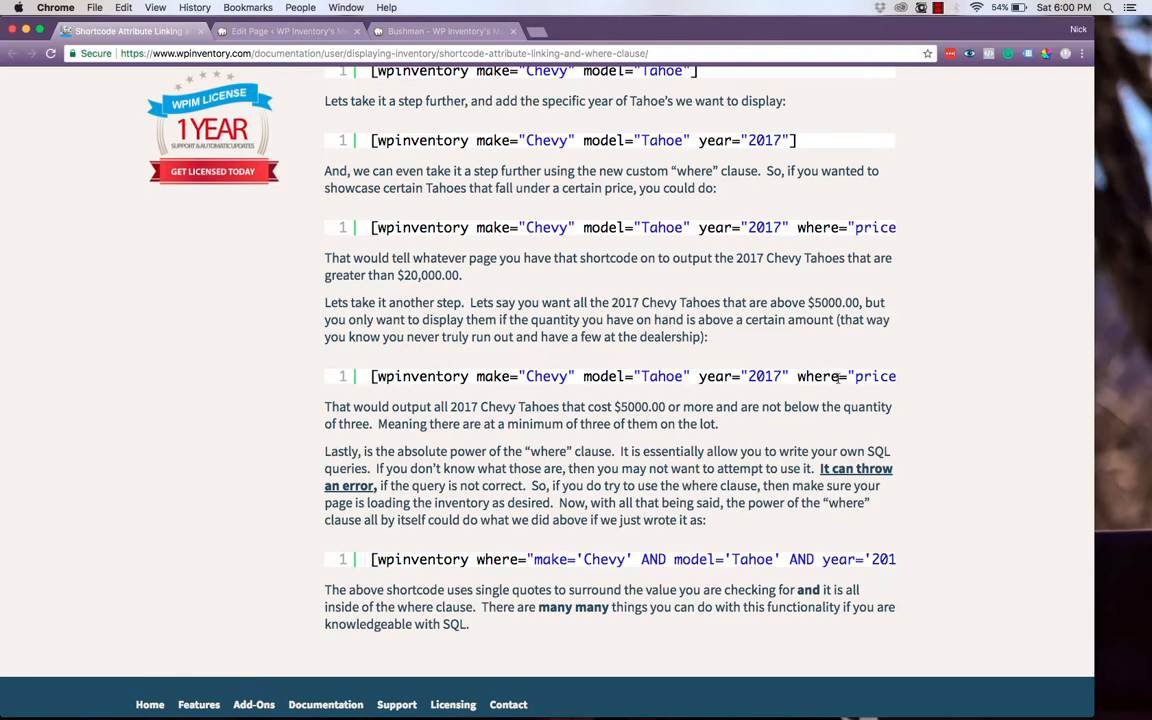
mouse_move(913, 422)
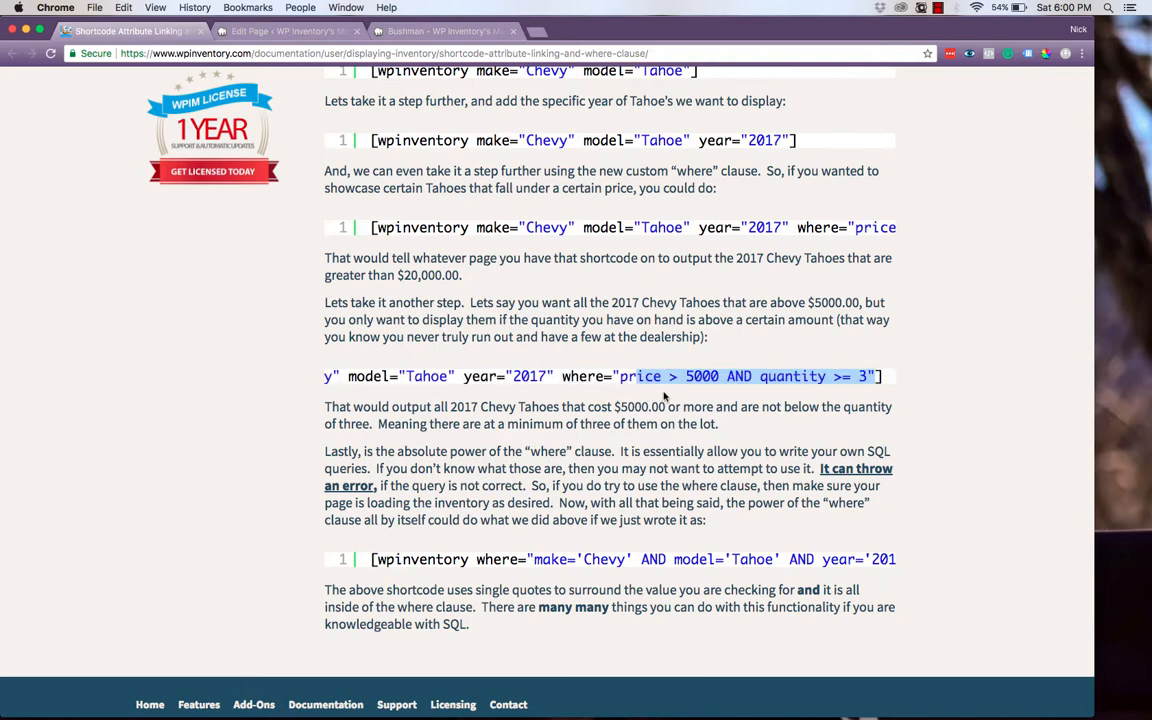
mouse_move(812, 397)
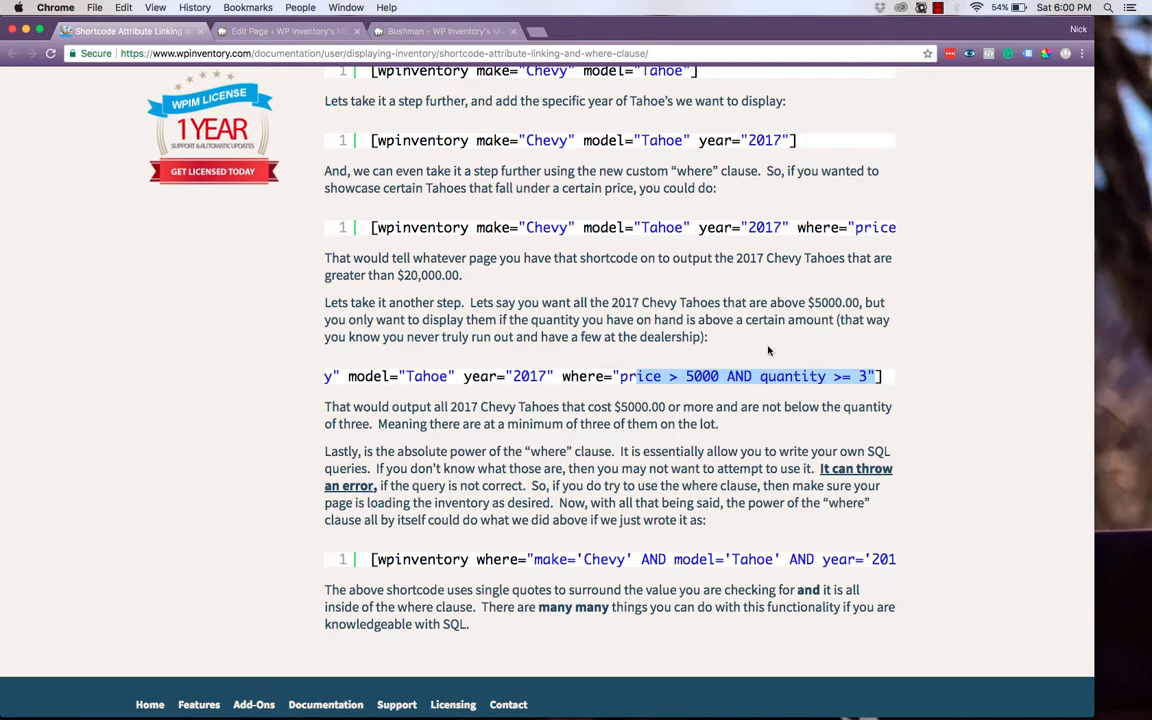
mouse_move(388, 92)
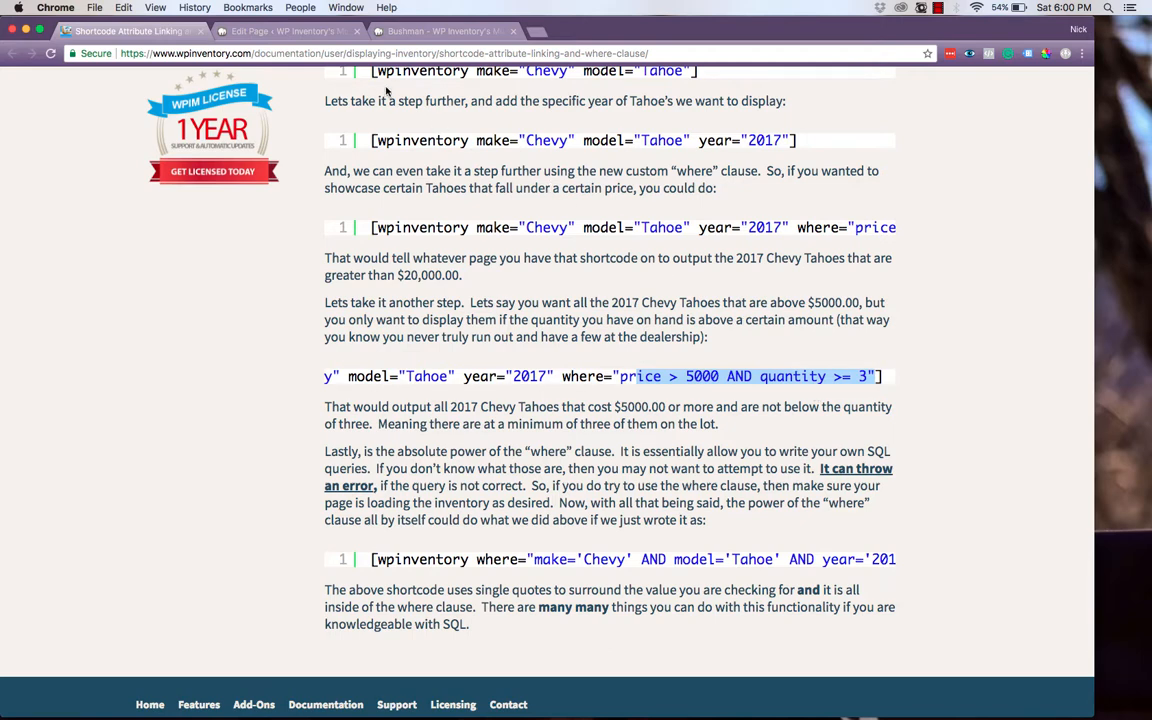
From the Bushman editor, add a new page titled Modern and open its Parent choices.
left_click(285, 31)
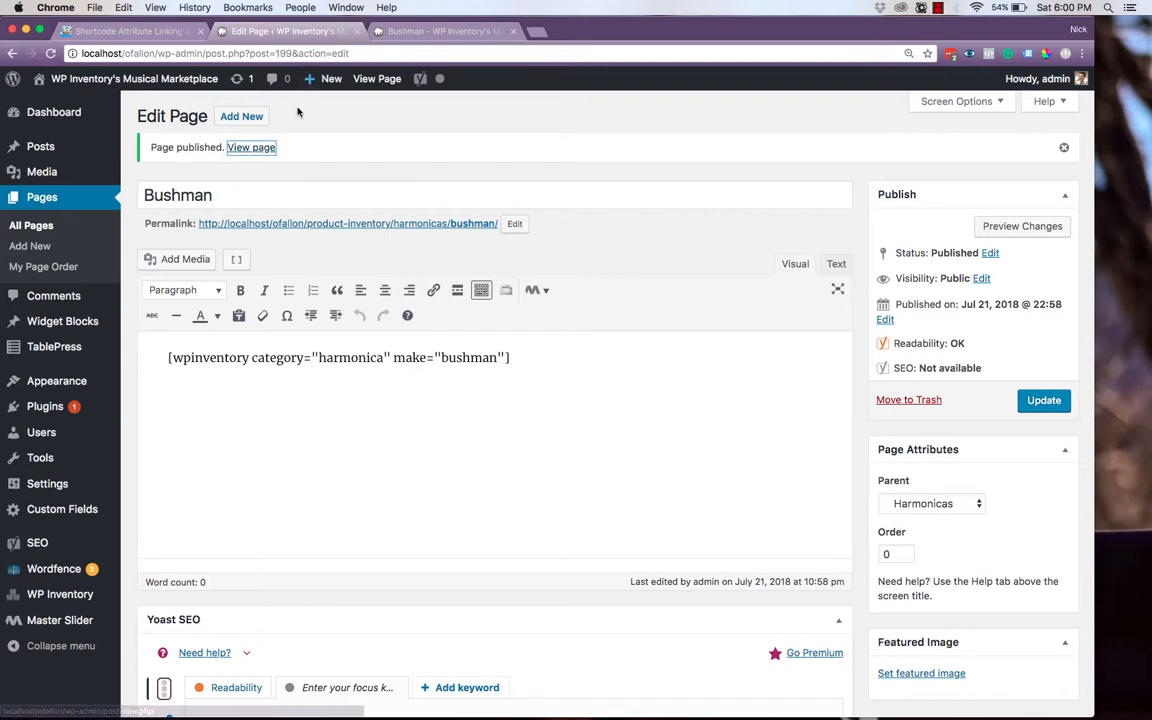
left_click(241, 116)
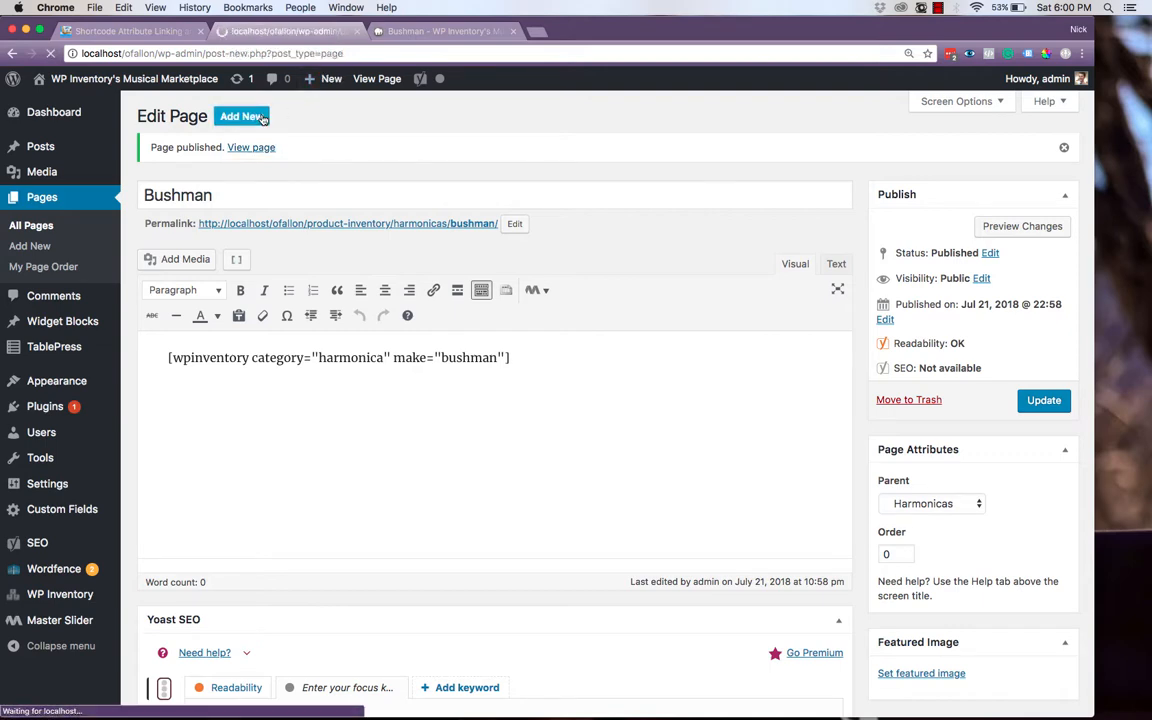
left_click(242, 116)
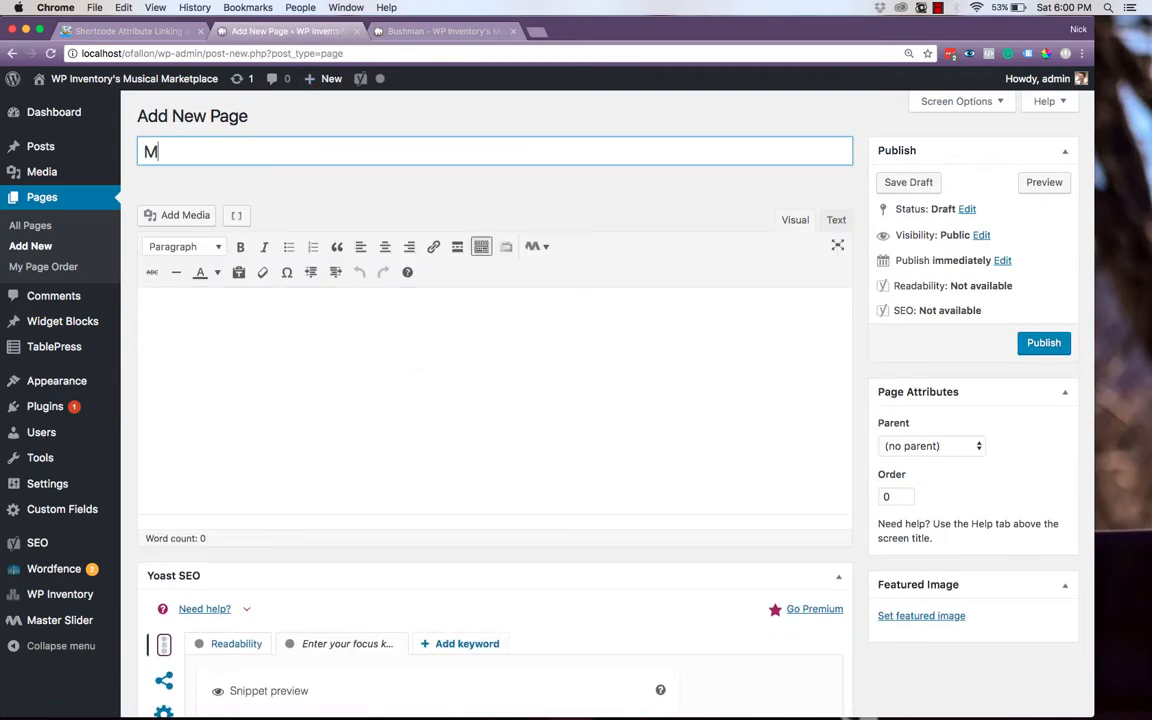
type("odern")
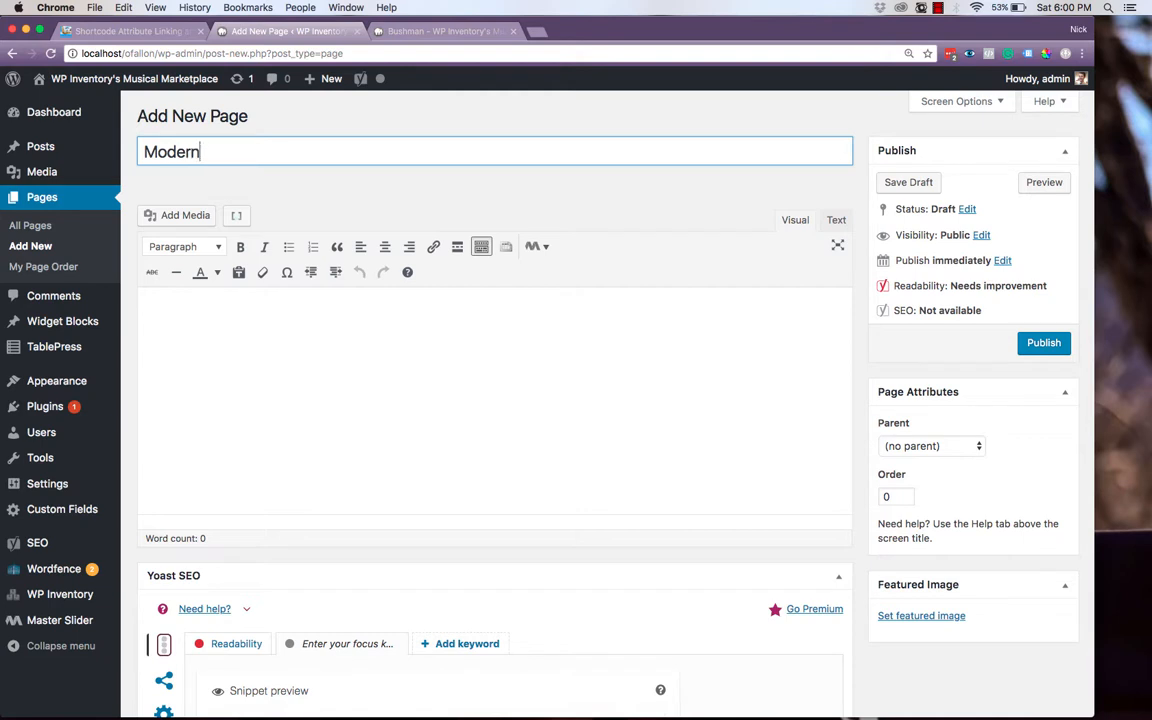
left_click(930, 446)
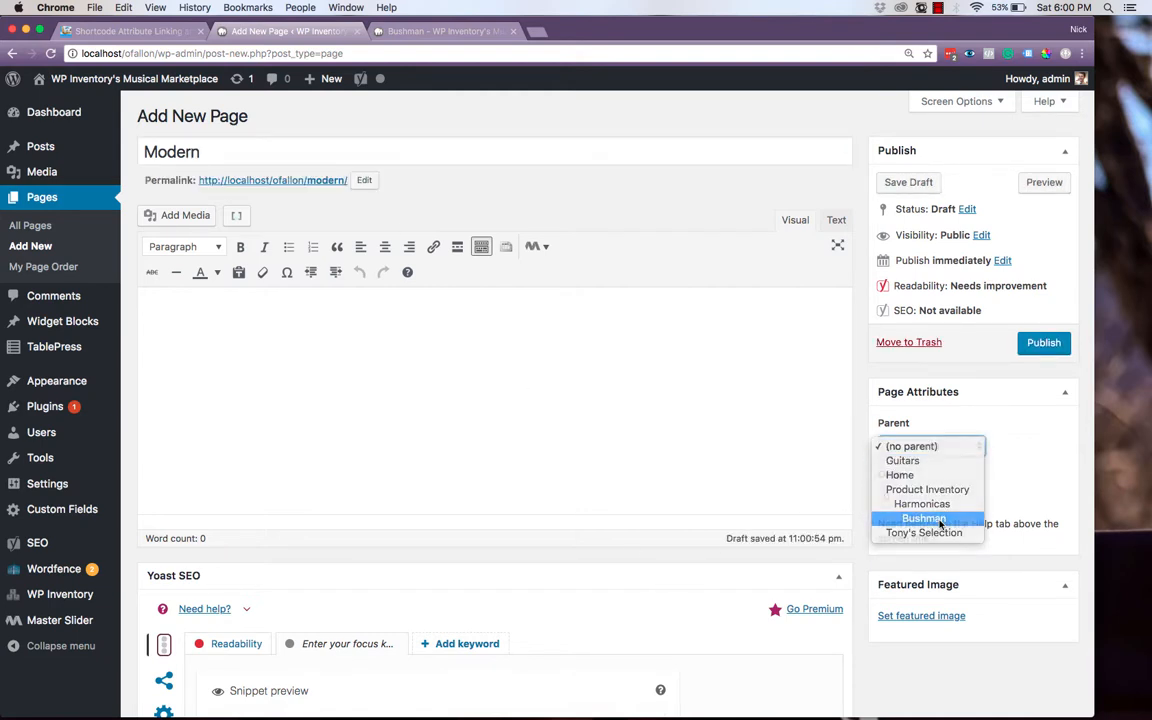
Set Bushman as parent, enter the make="bushman" where="year > 2000" shortcode, and publish.
left_click(923, 518)
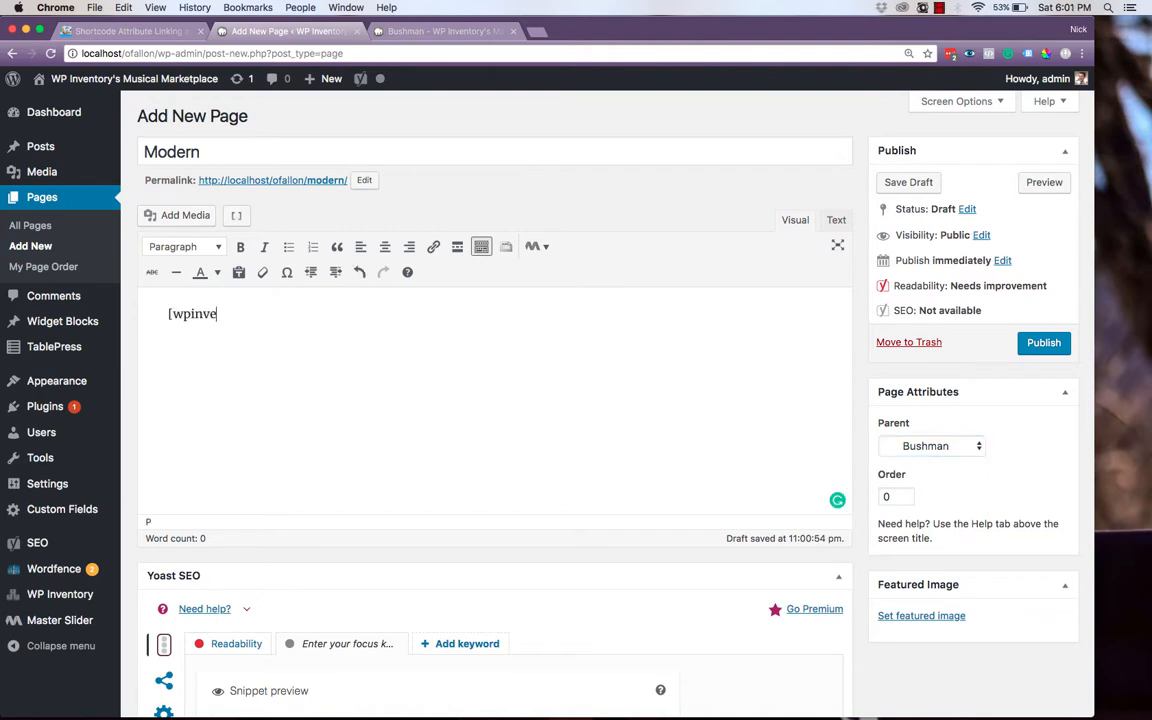
type("ntory category=\"")
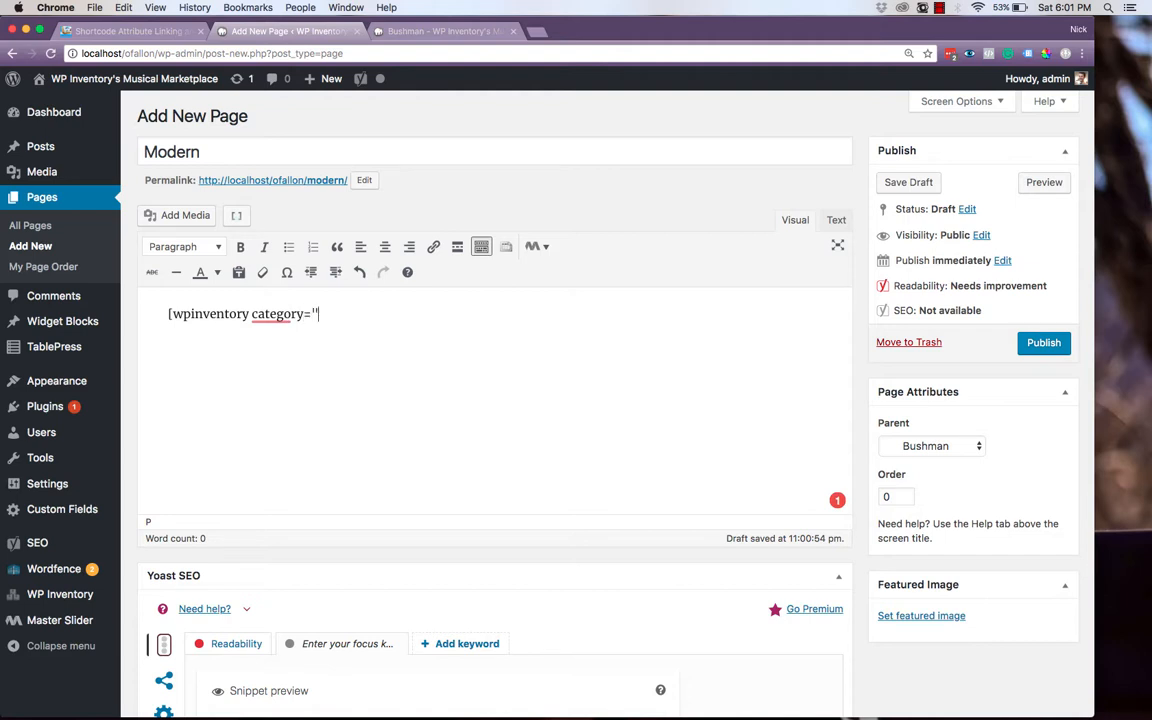
type("harmonica\" make")
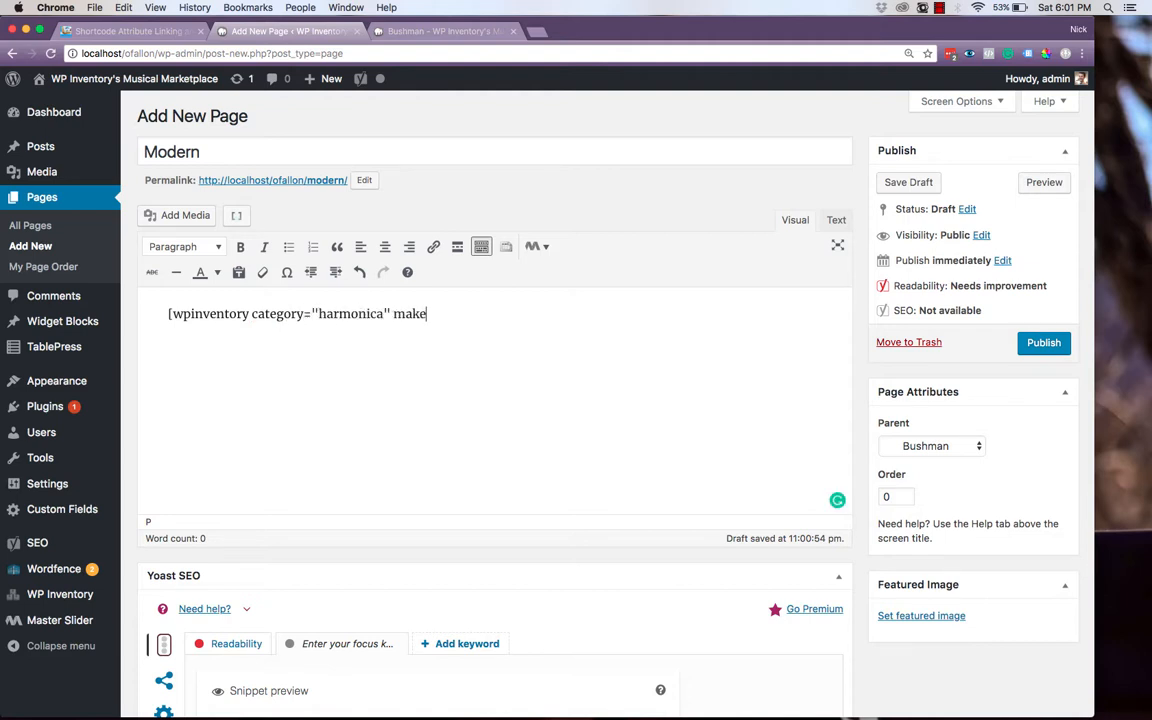
type("=\"bushman\"")
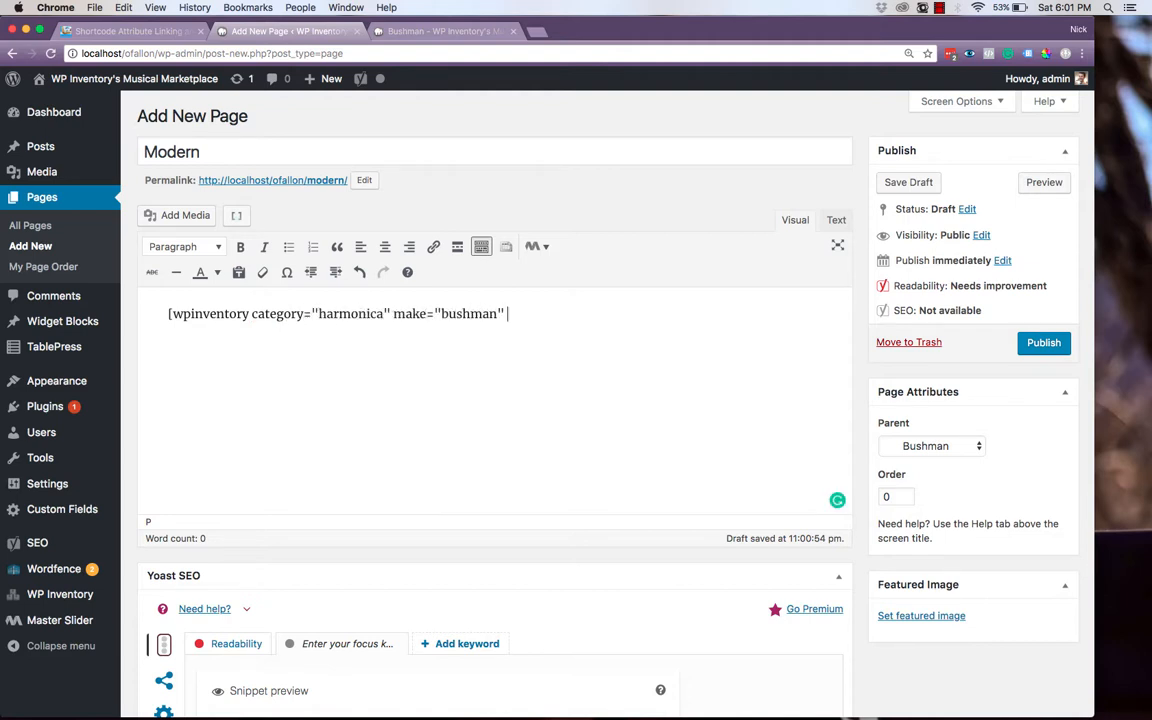
type("where=")
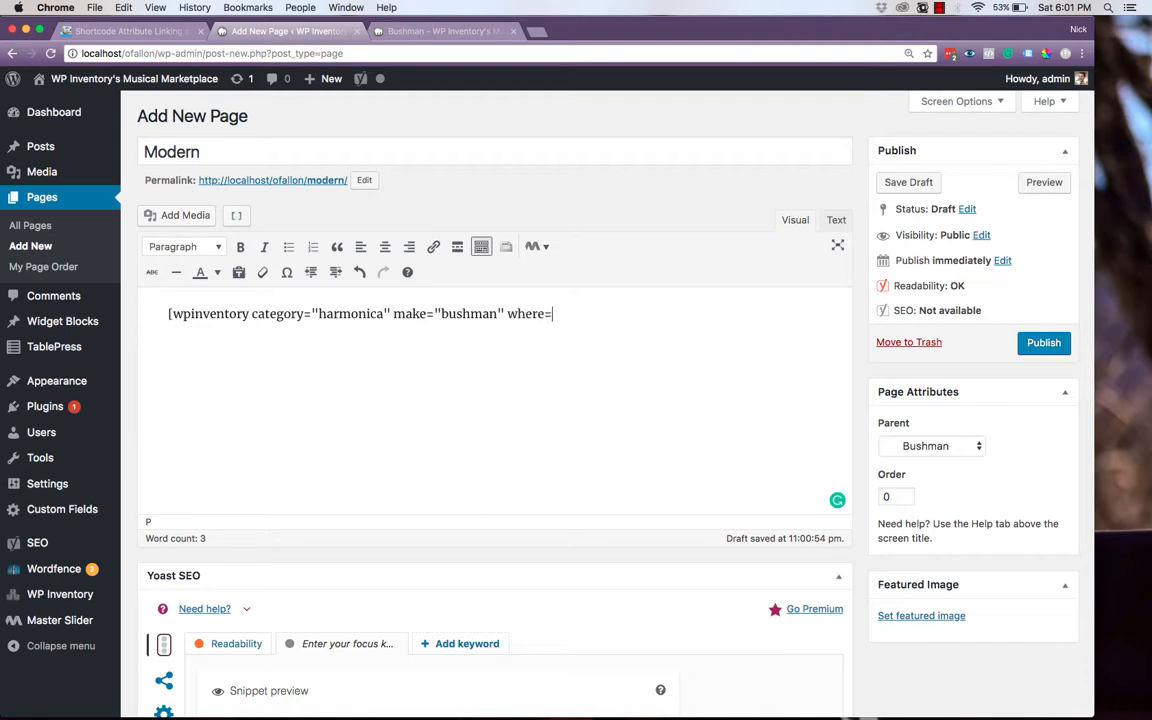
type("year")
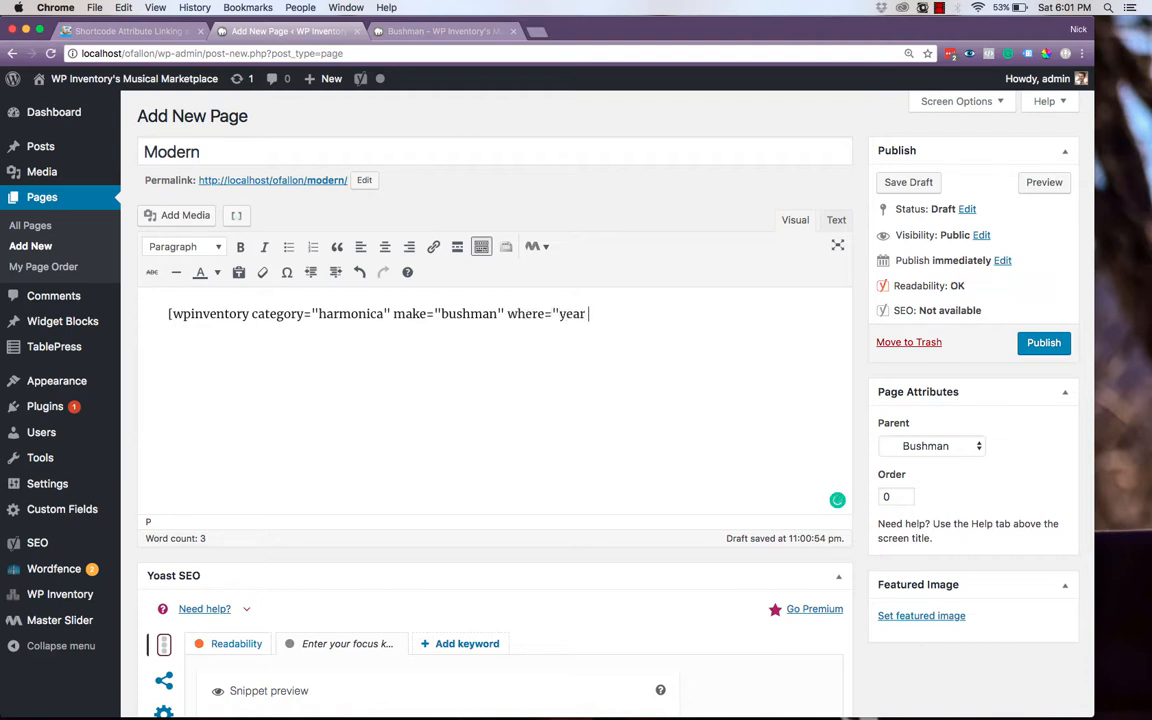
type("> 200")
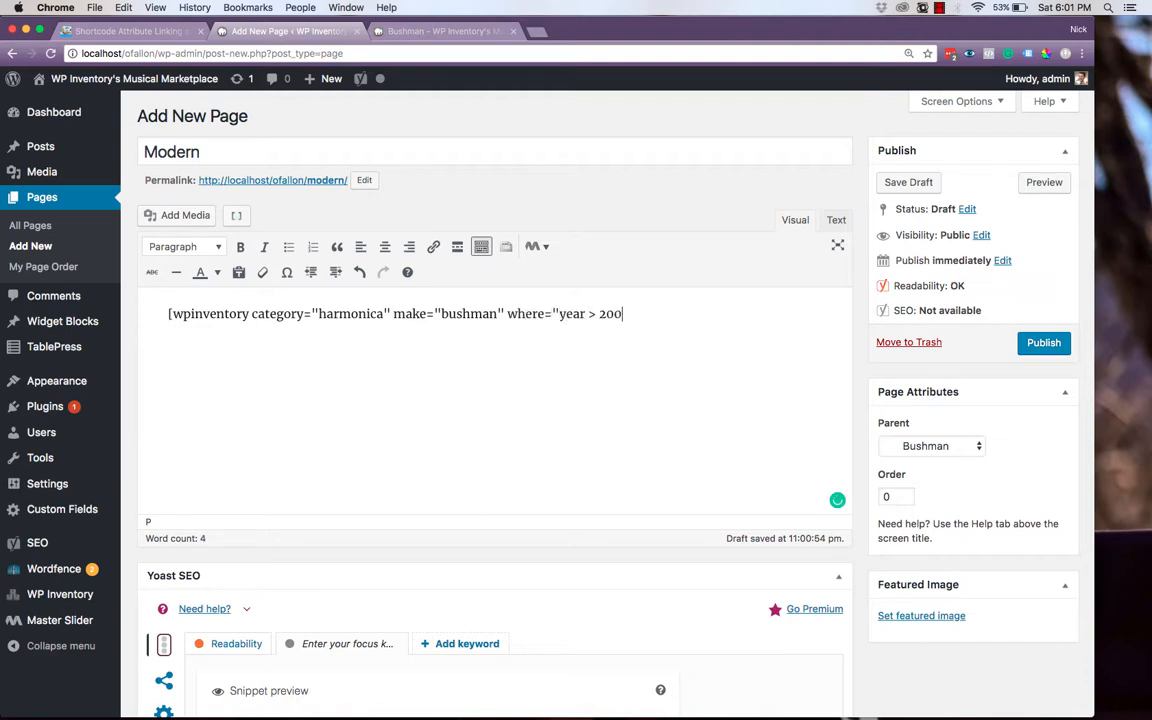
type("0\"]")
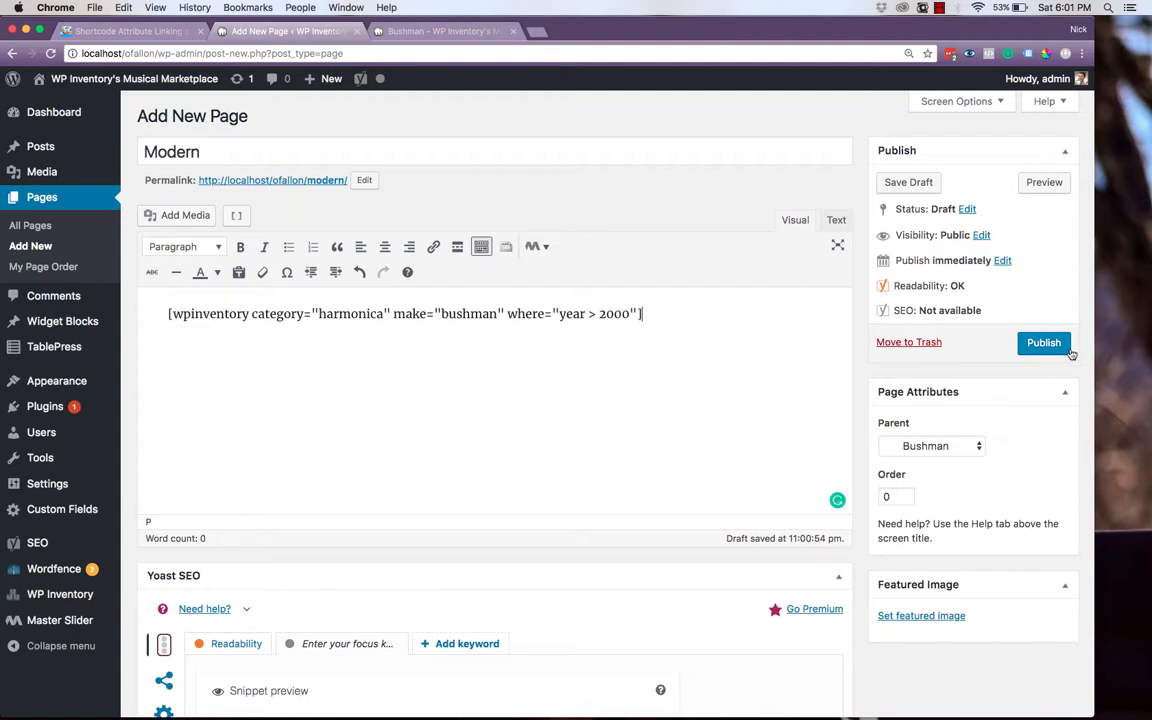
left_click(1043, 342)
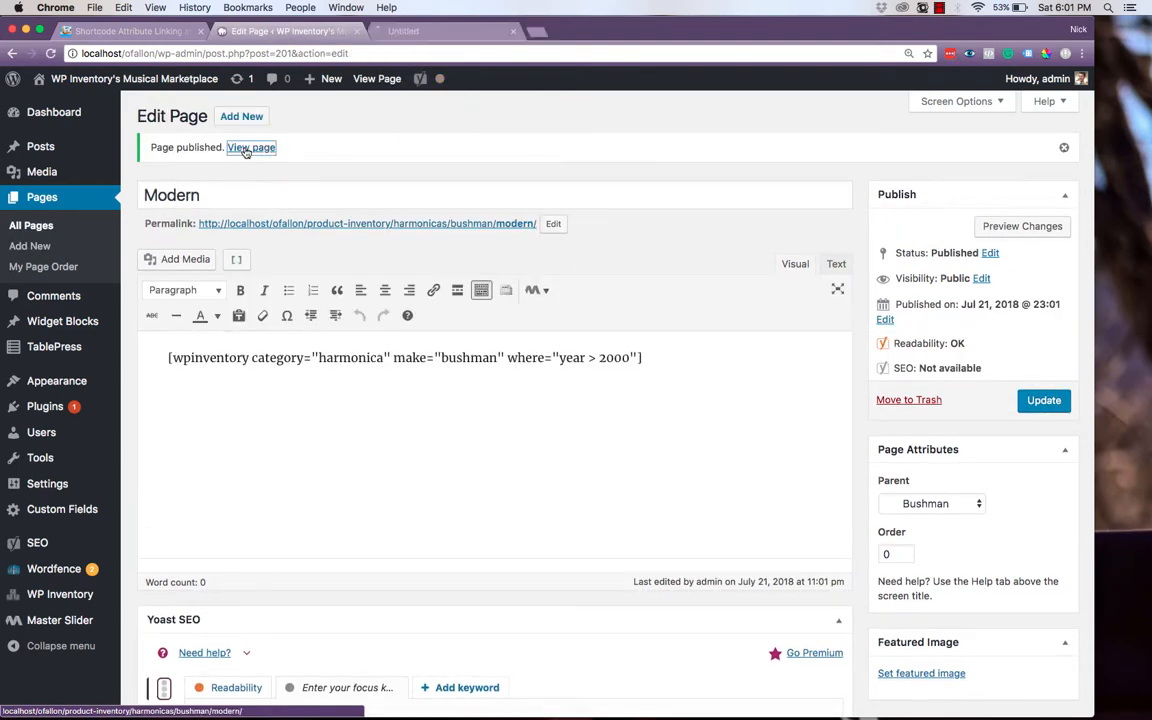
View the published Modern page and scroll to the two Bushman harmonicas from 2012 and 2002.
left_click(251, 147)
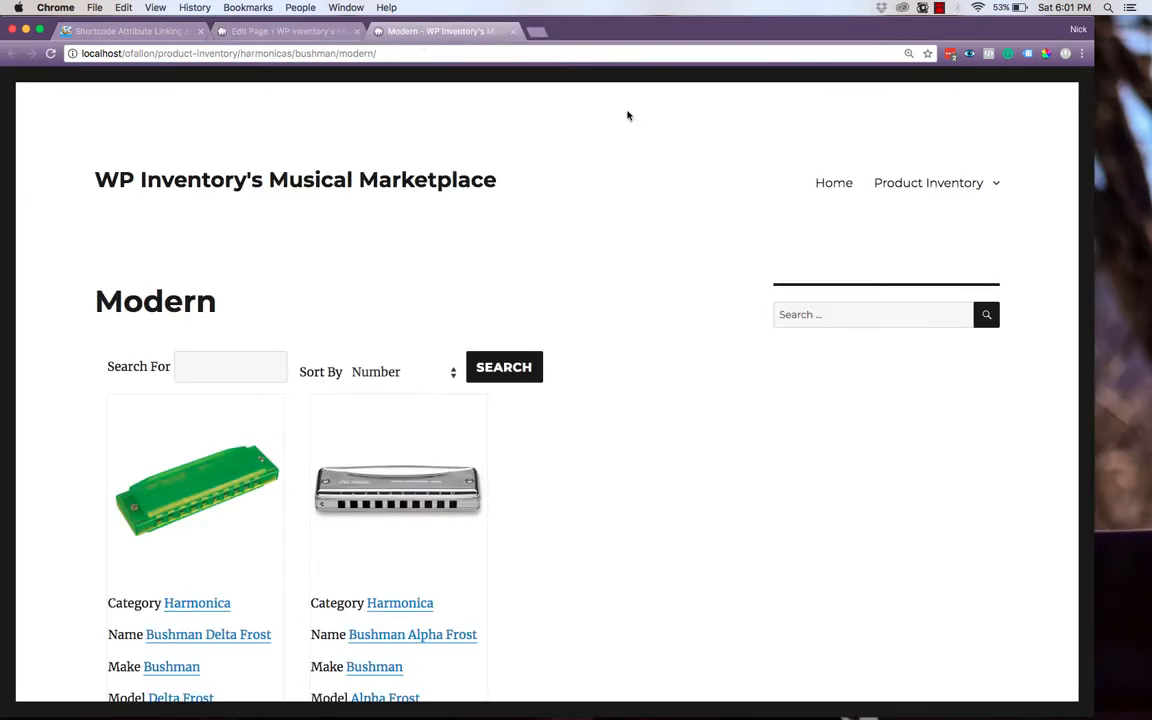
scroll("down", 3)
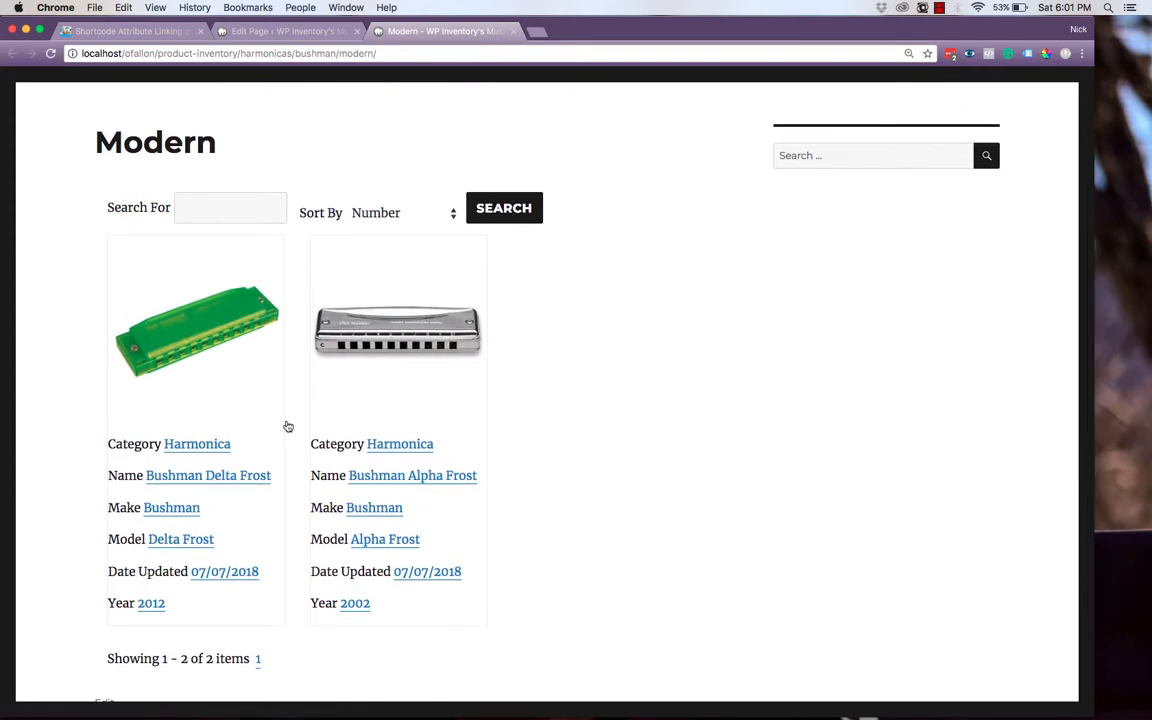
mouse_move(399, 420)
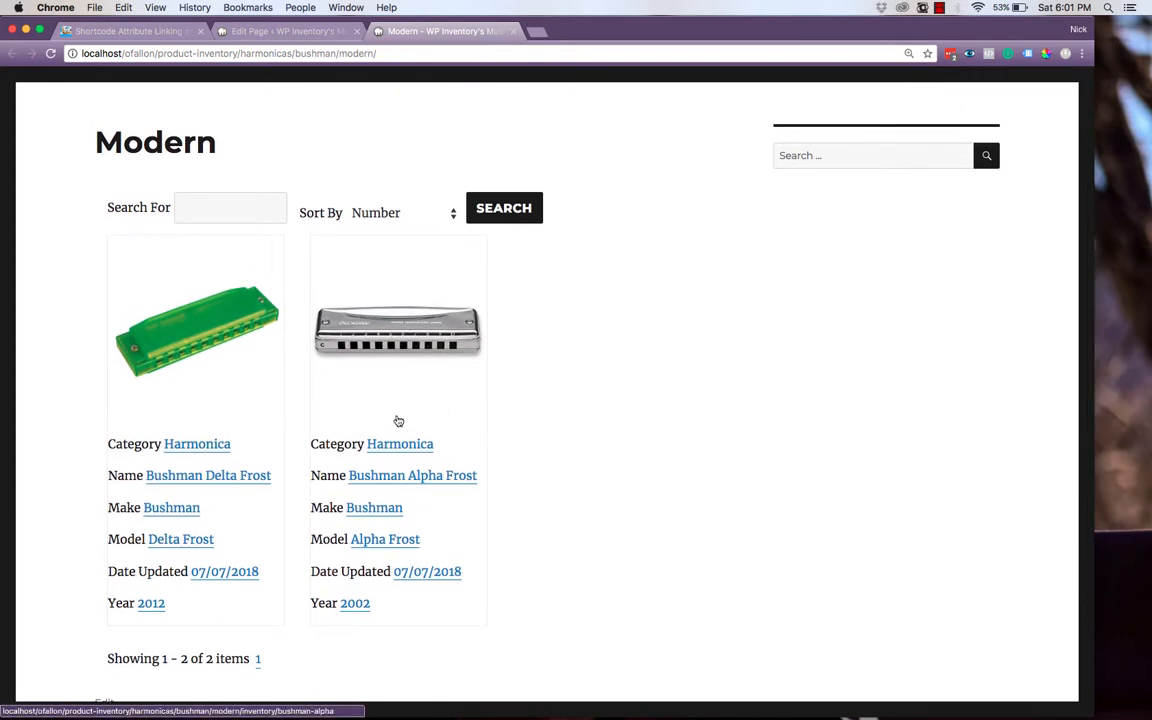
mouse_move(505, 393)
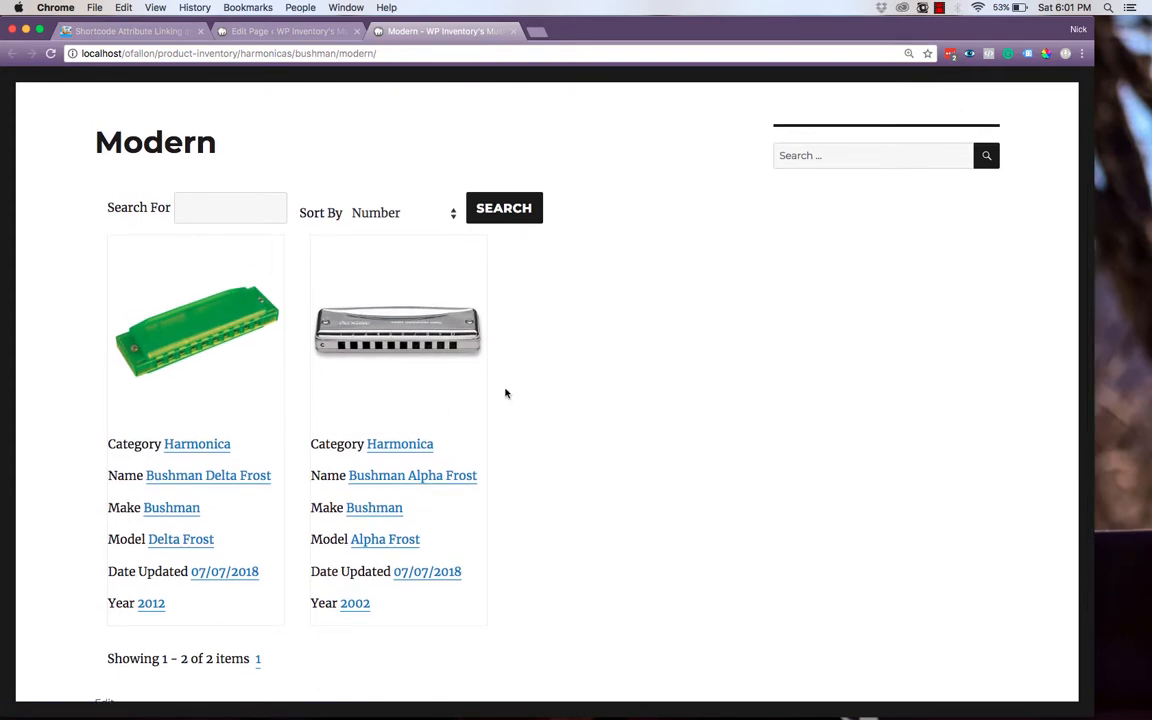
mouse_move(365, 166)
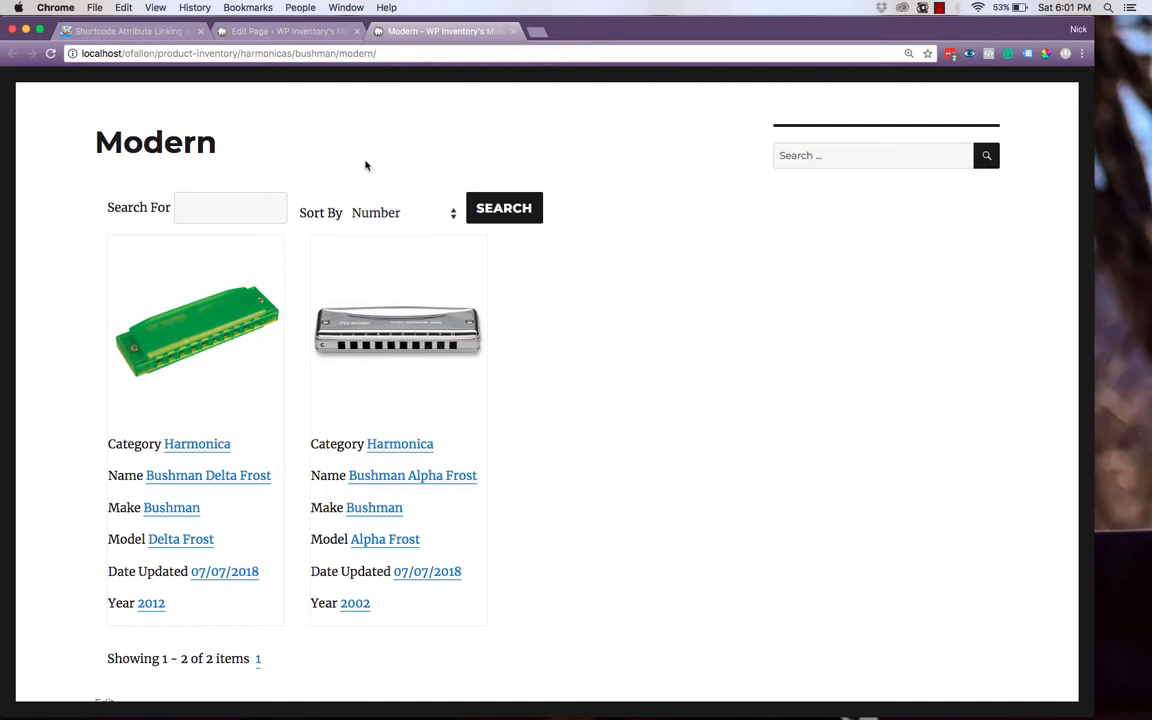
mouse_move(345, 143)
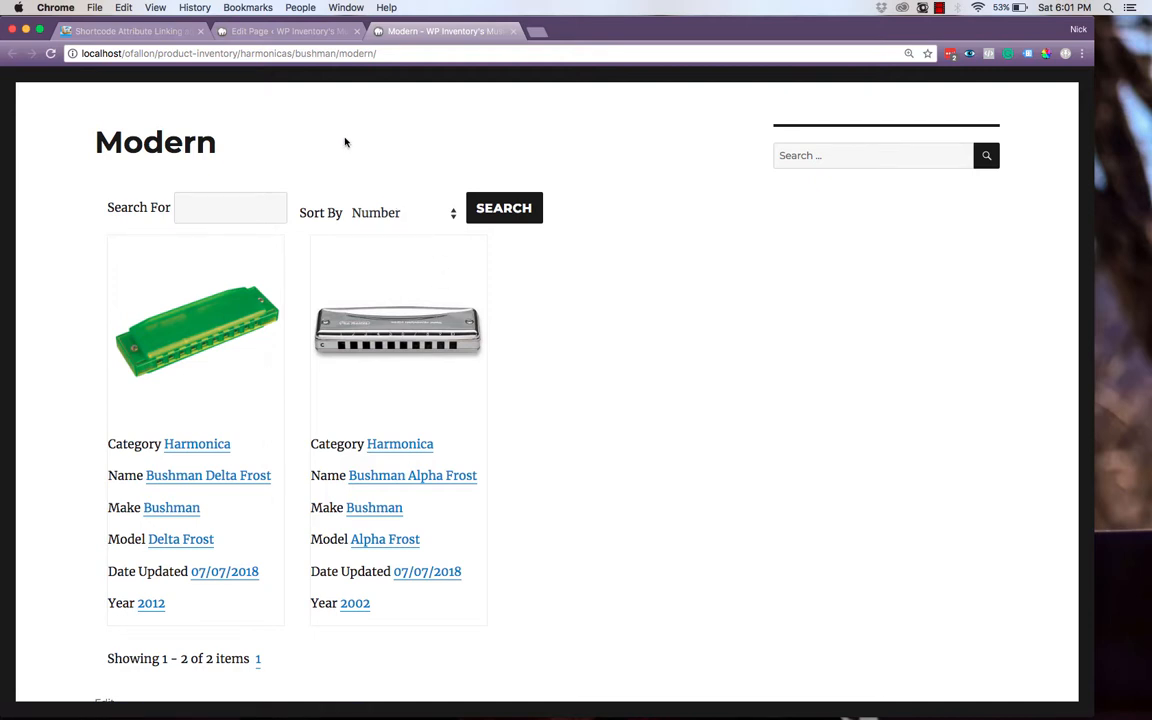
mouse_move(320, 131)
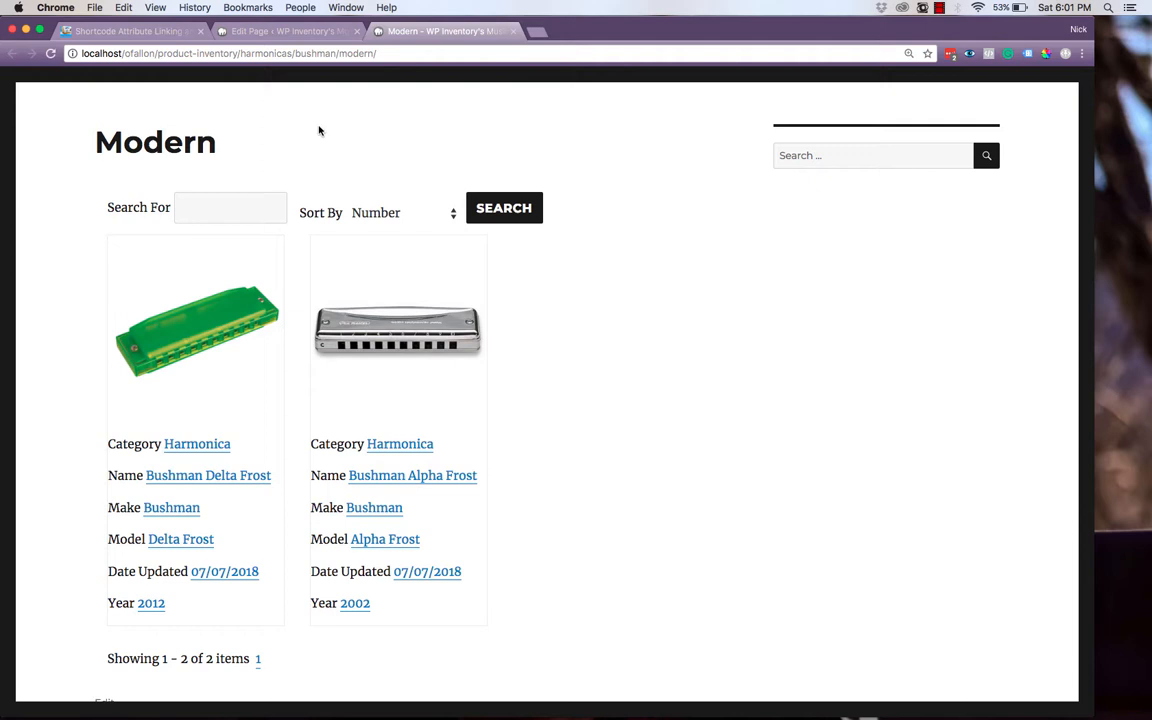
mouse_move(219, 69)
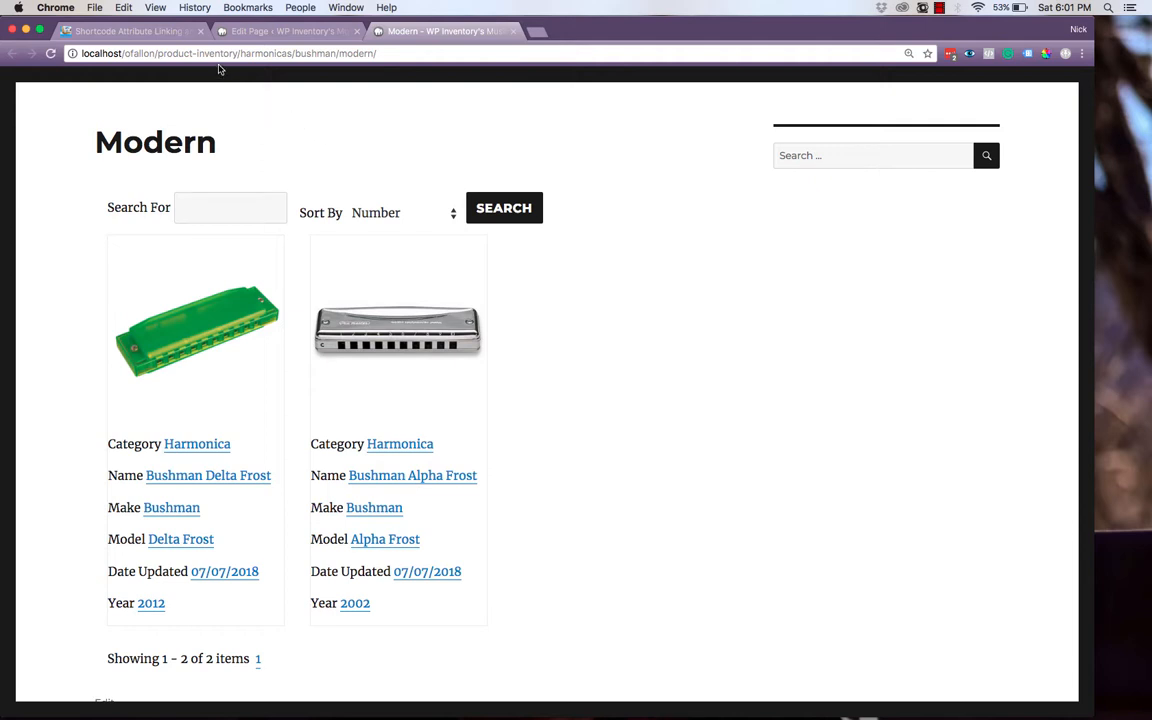
mouse_move(322, 81)
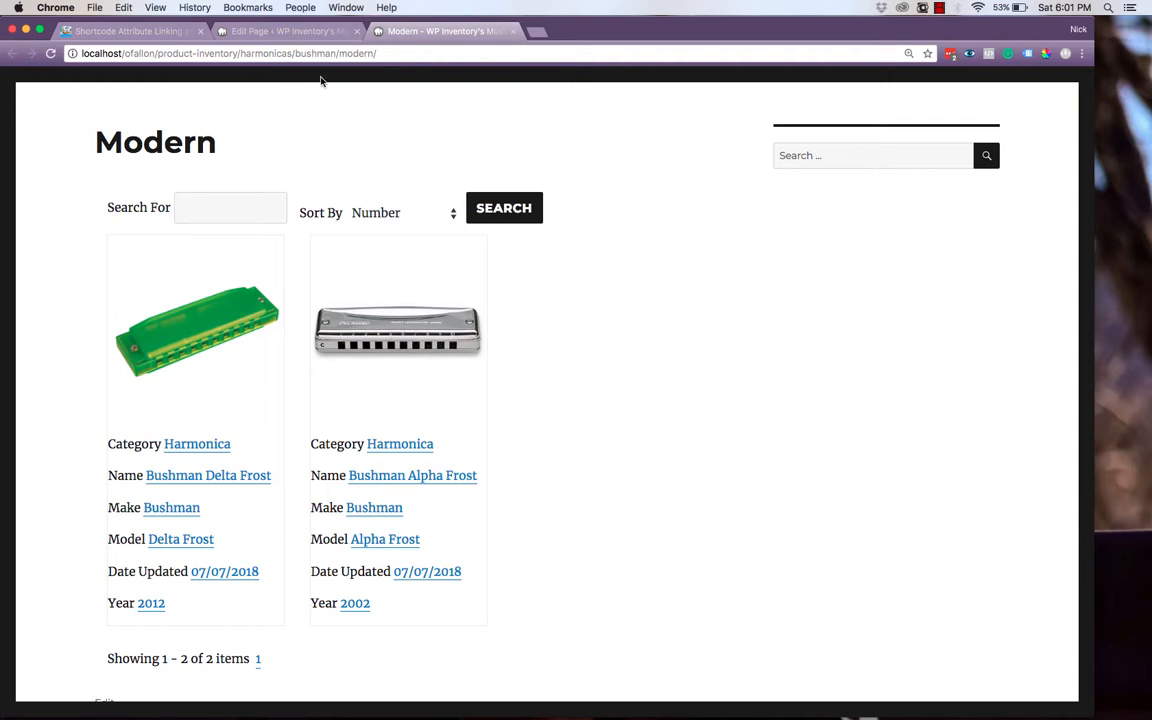
mouse_move(407, 119)
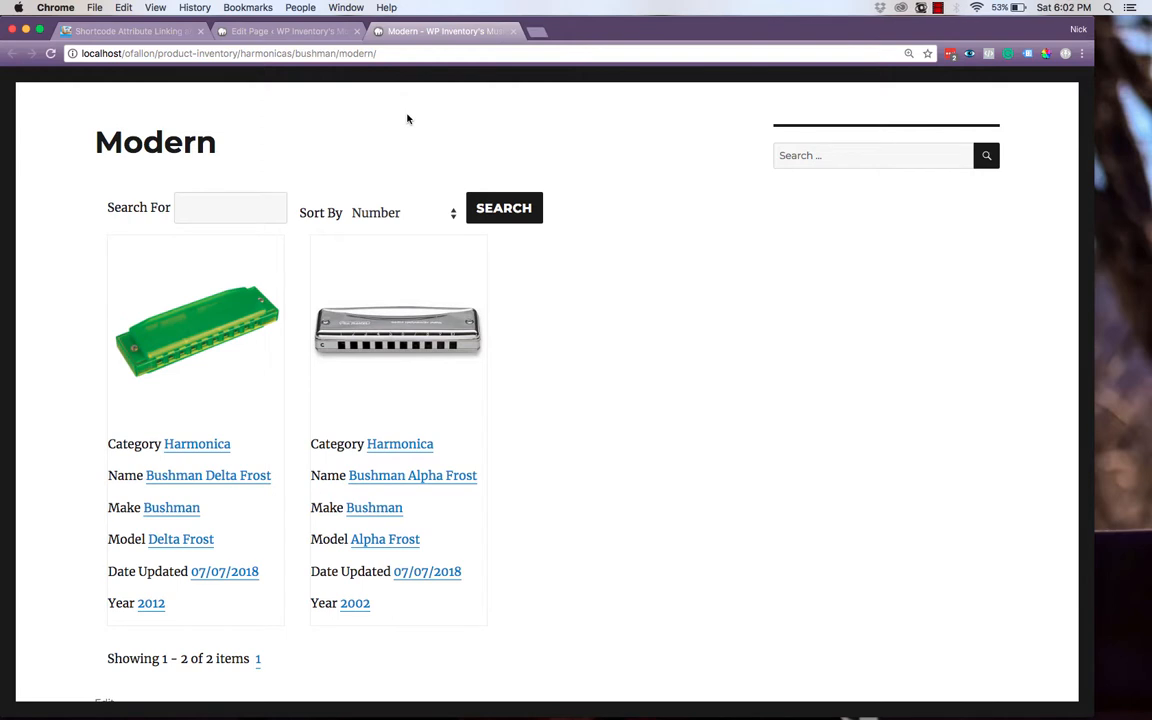
mouse_move(300, 103)
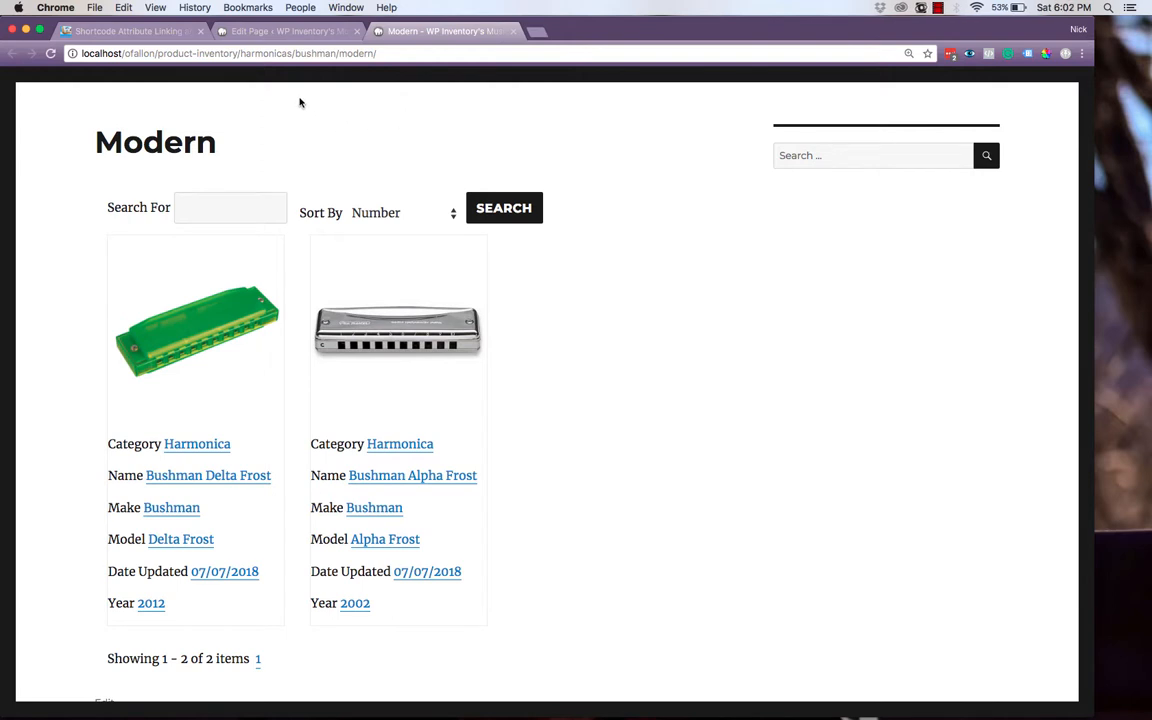
mouse_move(366, 76)
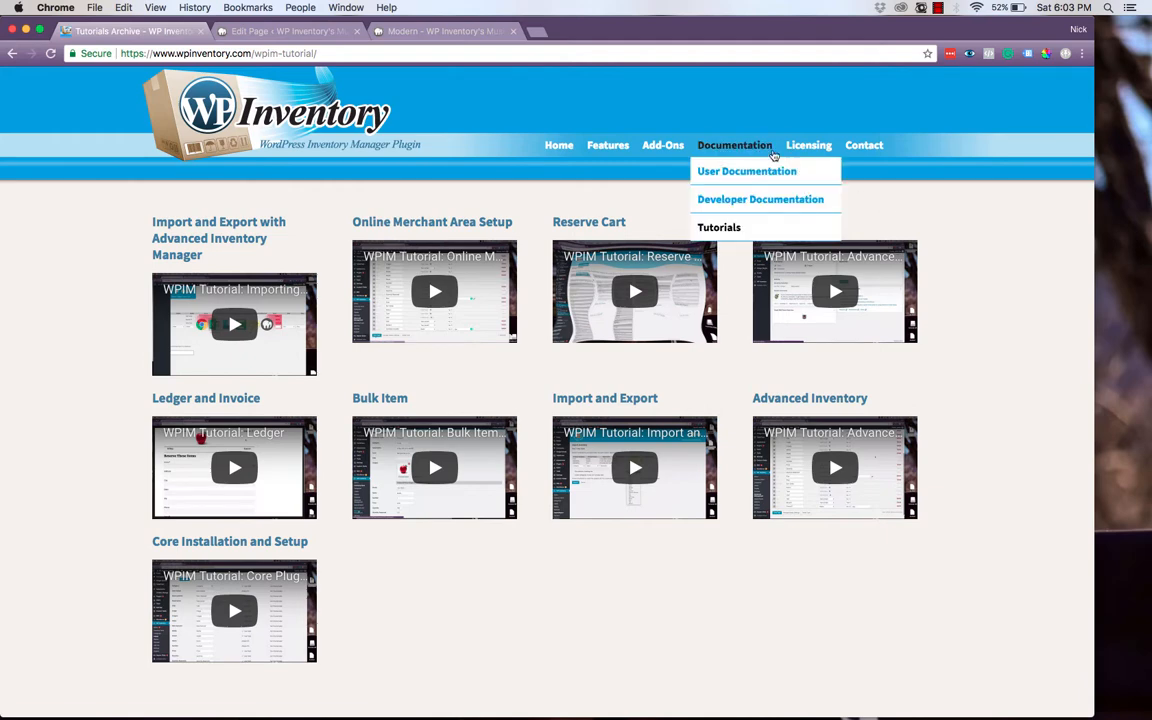
mouse_move(747, 171)
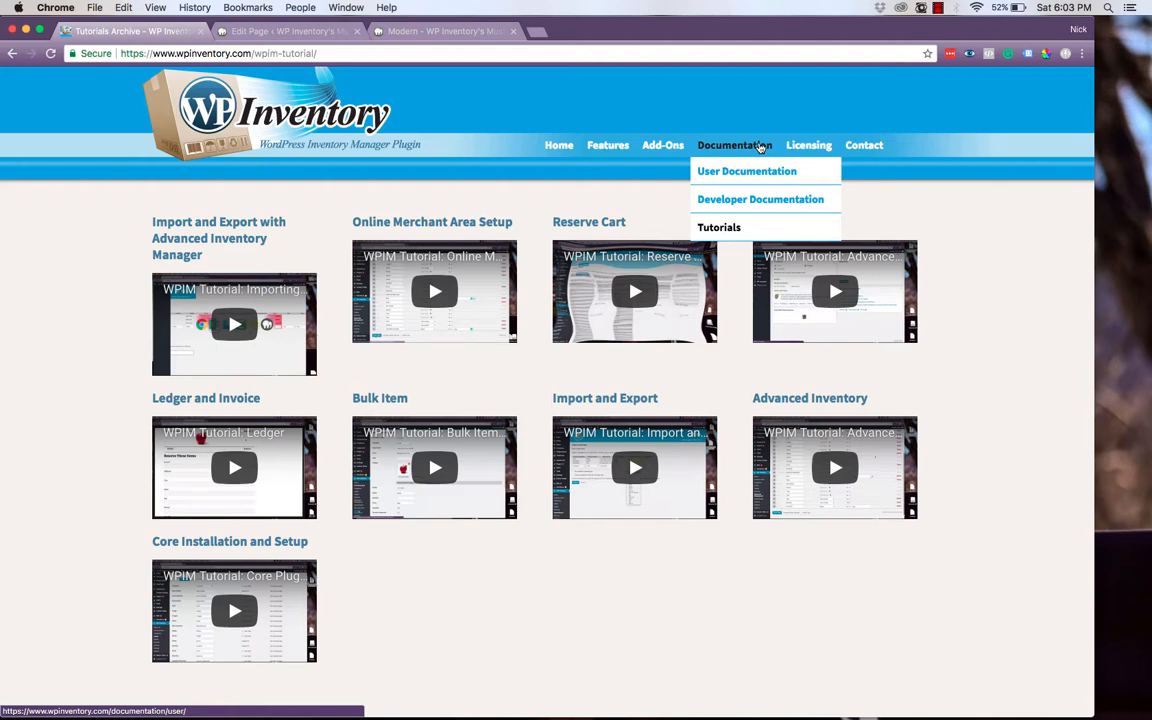